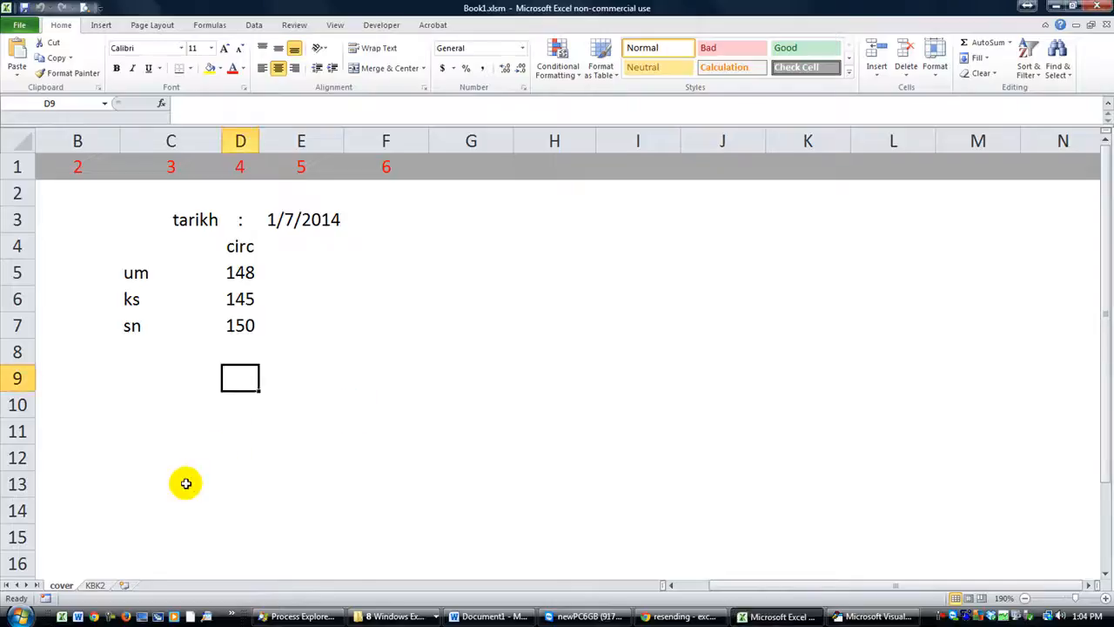
Review the KBK2 data sheet and the cover sheet's date cell E3 before editing the macro
{"action": "left_click", "coordinate": [94, 585]}
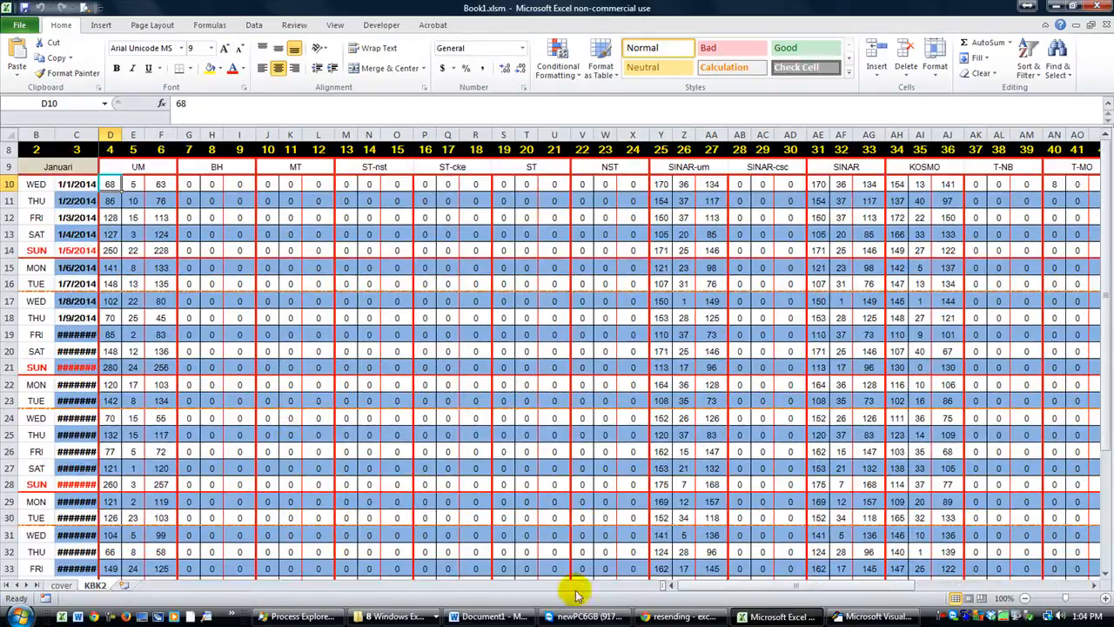
{"action": "left_click", "coordinate": [61, 585]}
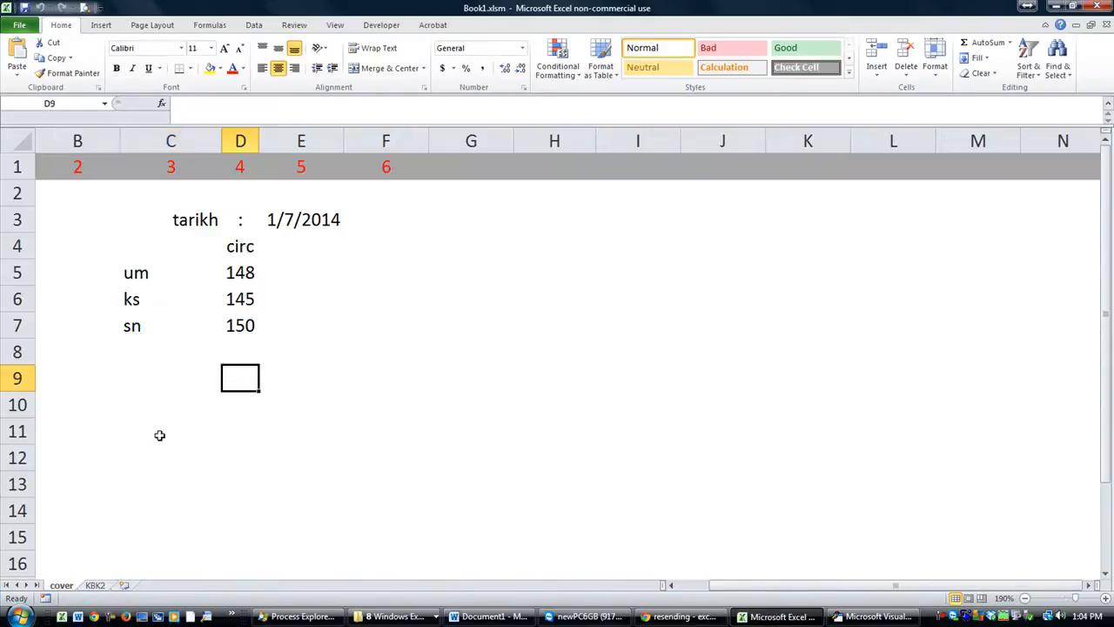
{"action": "left_click", "coordinate": [170, 430]}
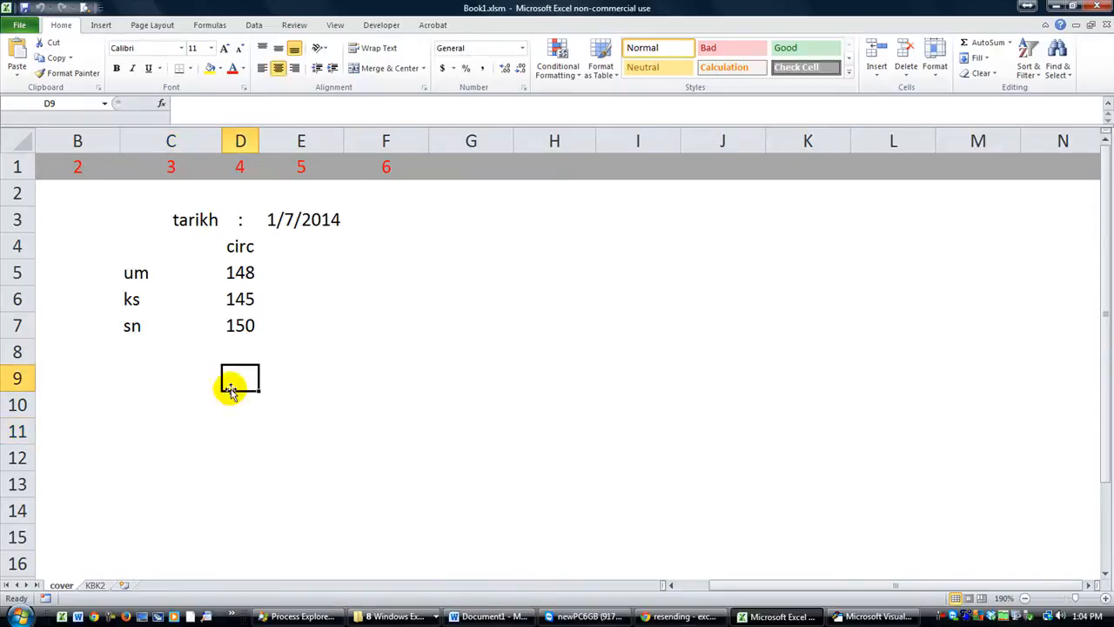
{"action": "left_click", "coordinate": [303, 219]}
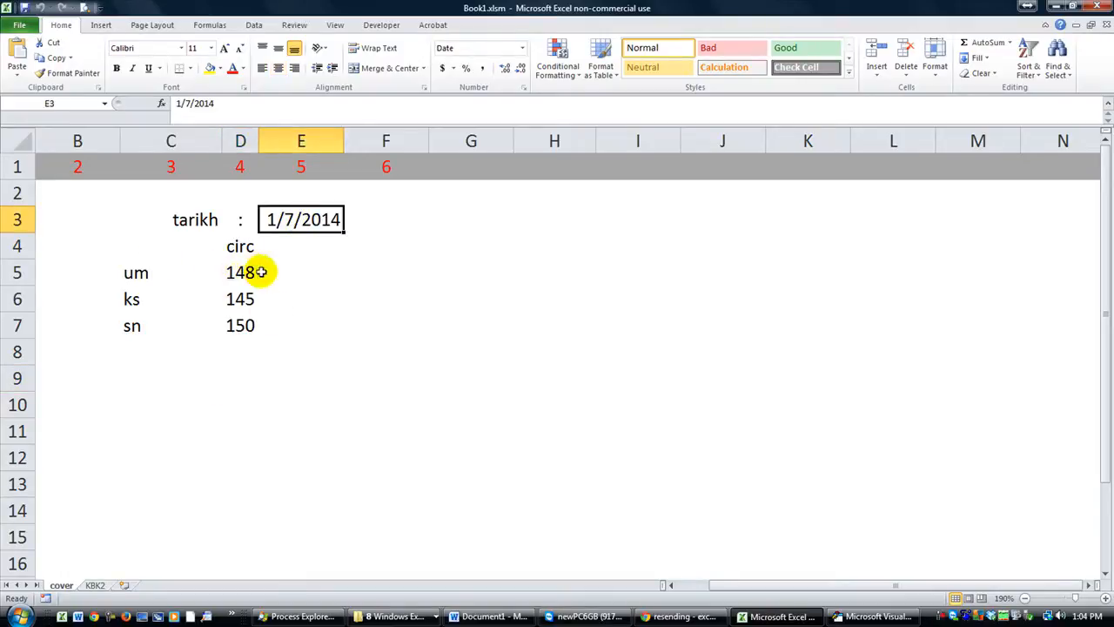
{"action": "mouse_move", "coordinate": [224, 325]}
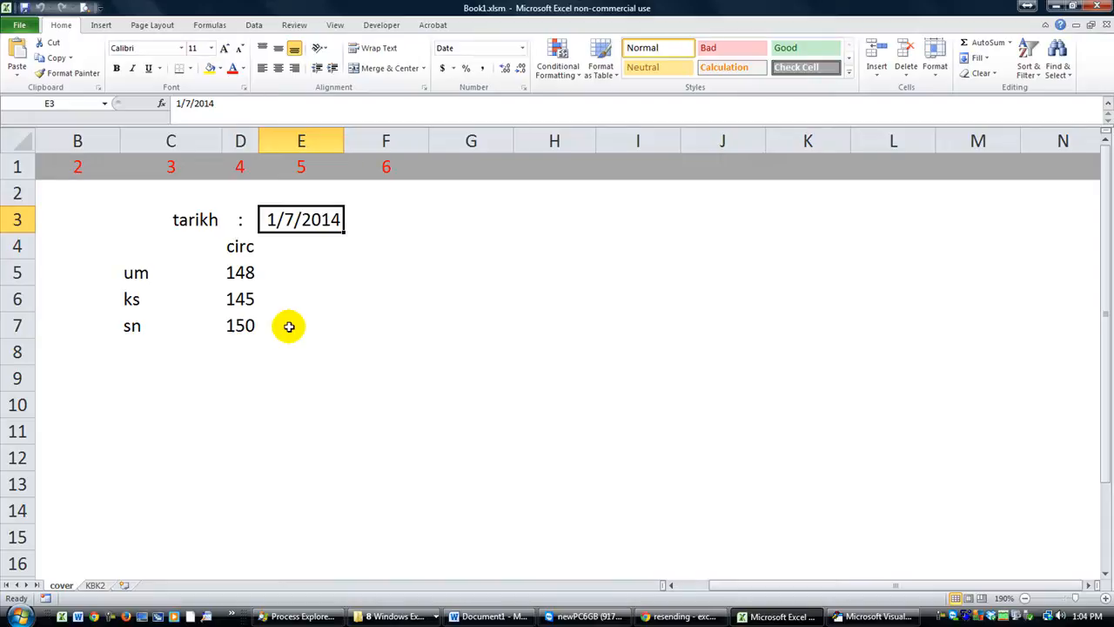
{"action": "left_click", "coordinate": [240, 378]}
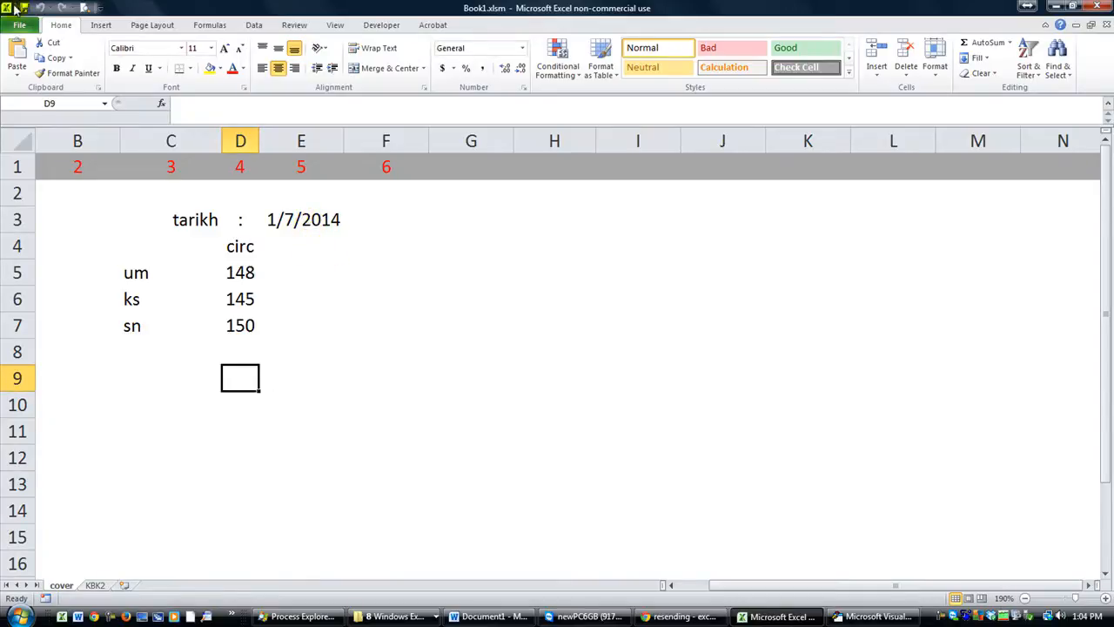
{"action": "mouse_move", "coordinate": [303, 271]}
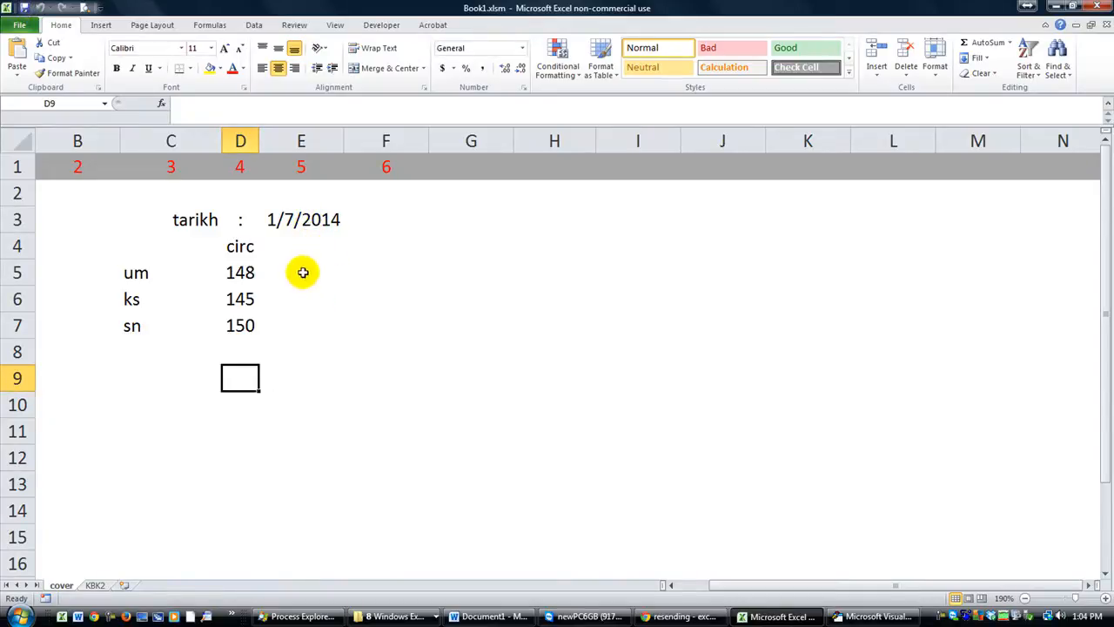
{"action": "mouse_move", "coordinate": [662, 482]}
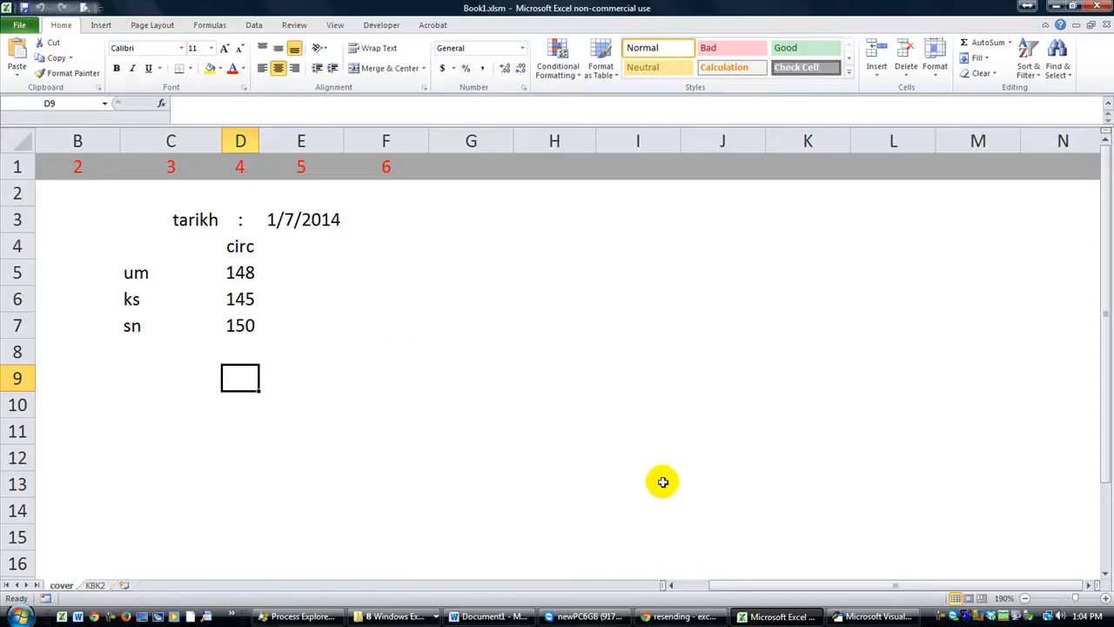
{"action": "left_click", "coordinate": [877, 616]}
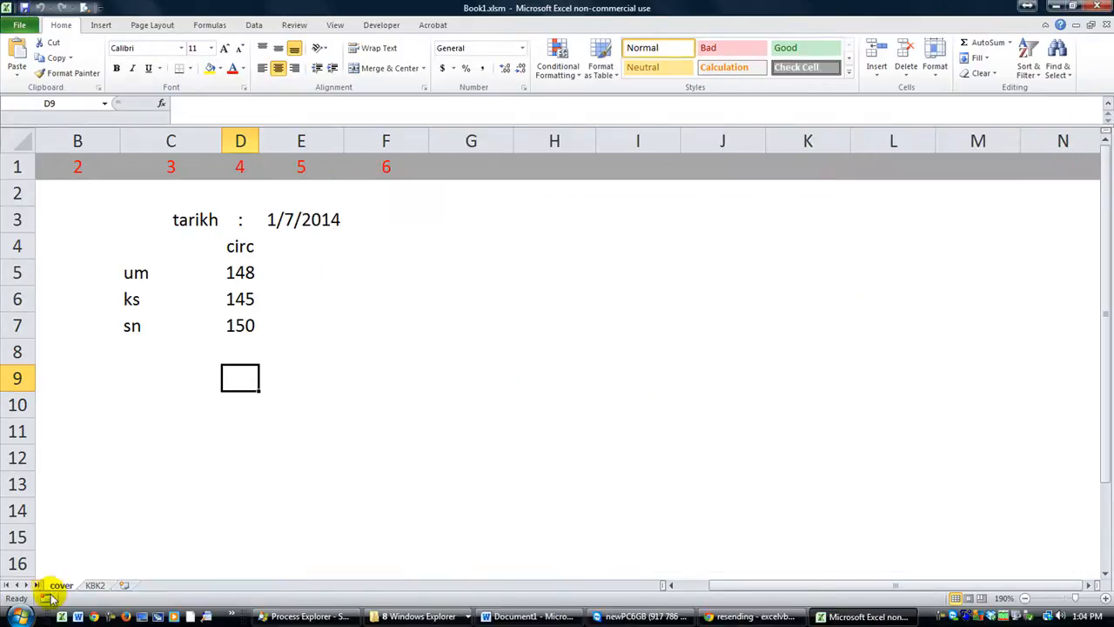
View the cover sheet's Worksheet_Change code and clear its existing breakpoint
{"action": "right_click", "coordinate": [61, 585]}
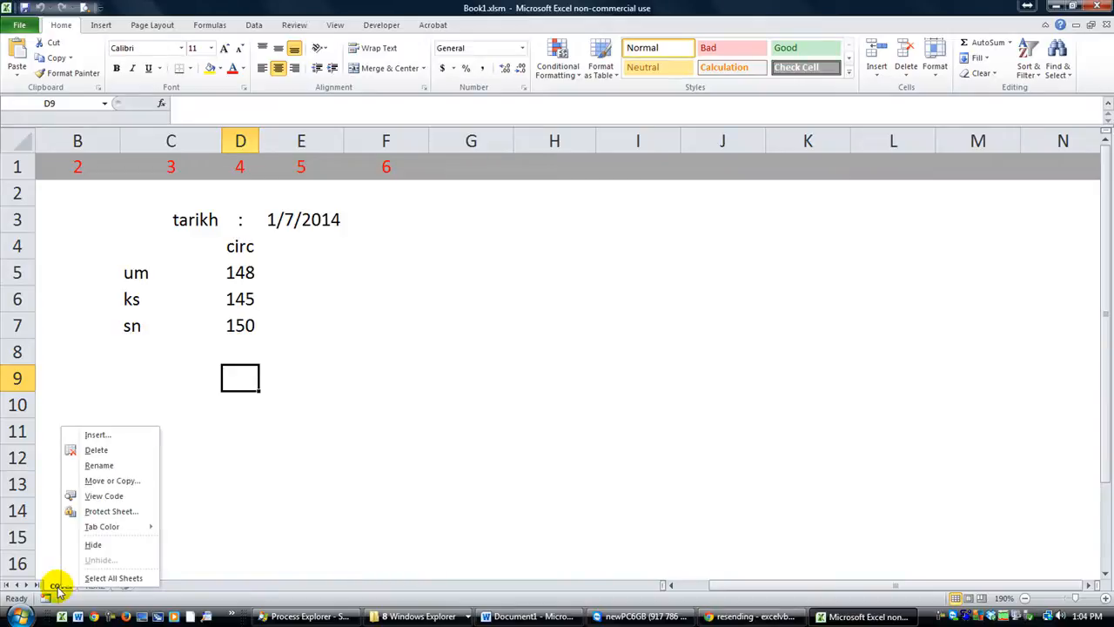
{"action": "left_click", "coordinate": [104, 494]}
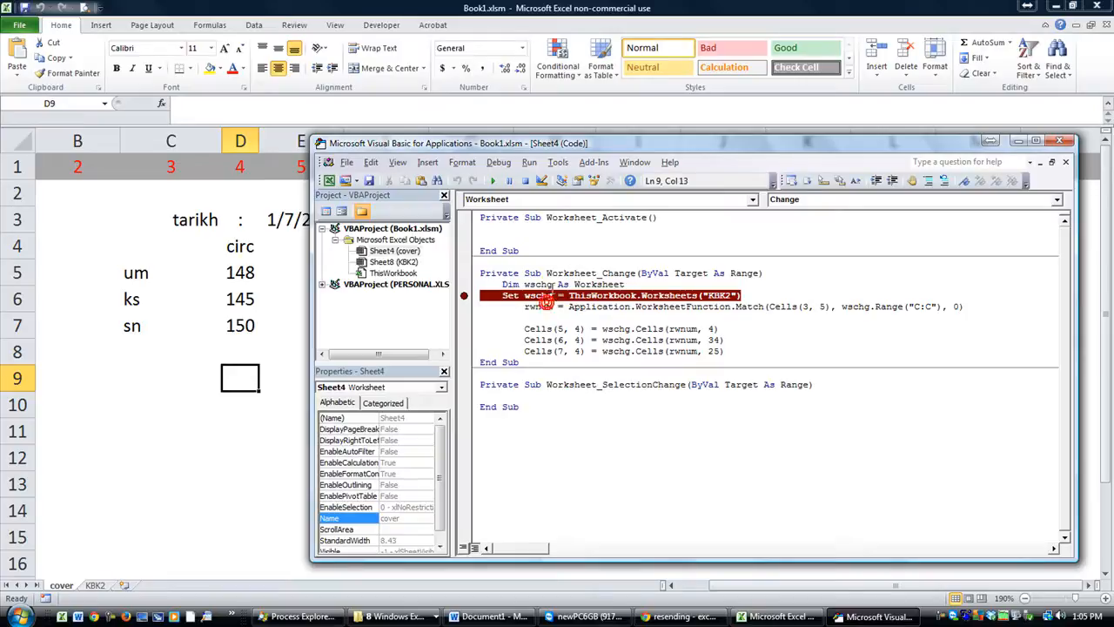
{"action": "double_click", "coordinate": [596, 272]}
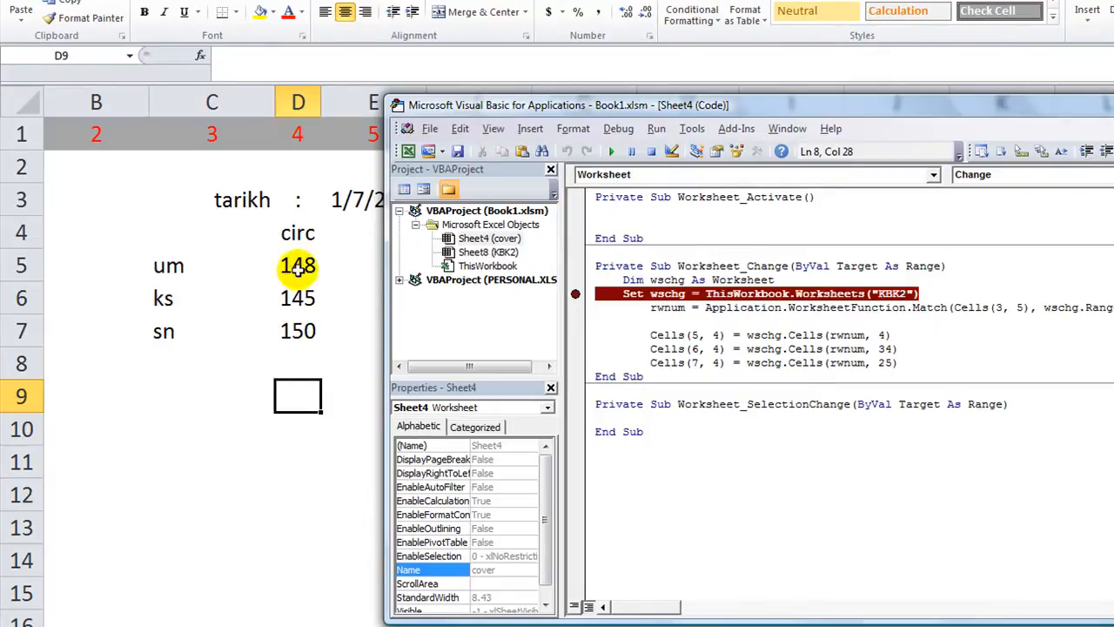
{"action": "mouse_move", "coordinate": [652, 113]}
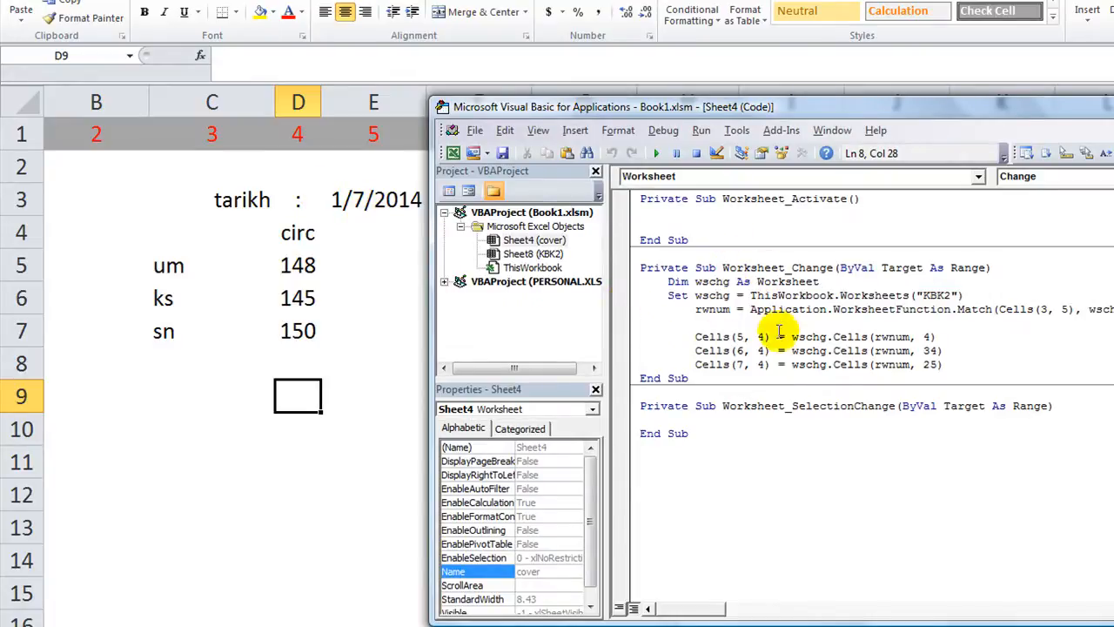
{"action": "mouse_move", "coordinate": [748, 308]}
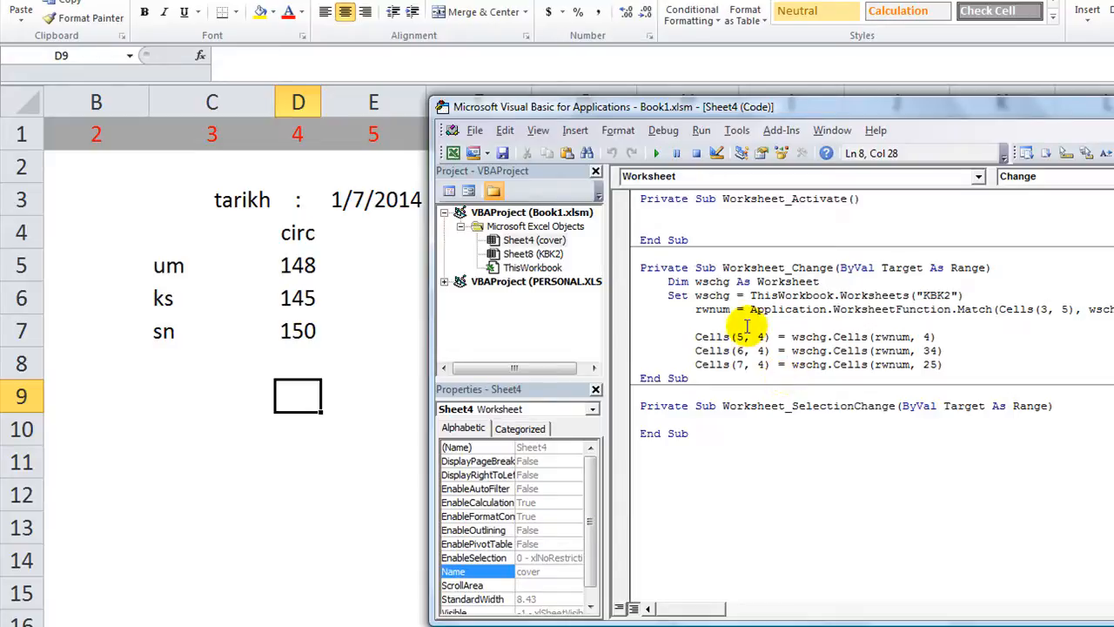
{"action": "left_click", "coordinate": [696, 322]}
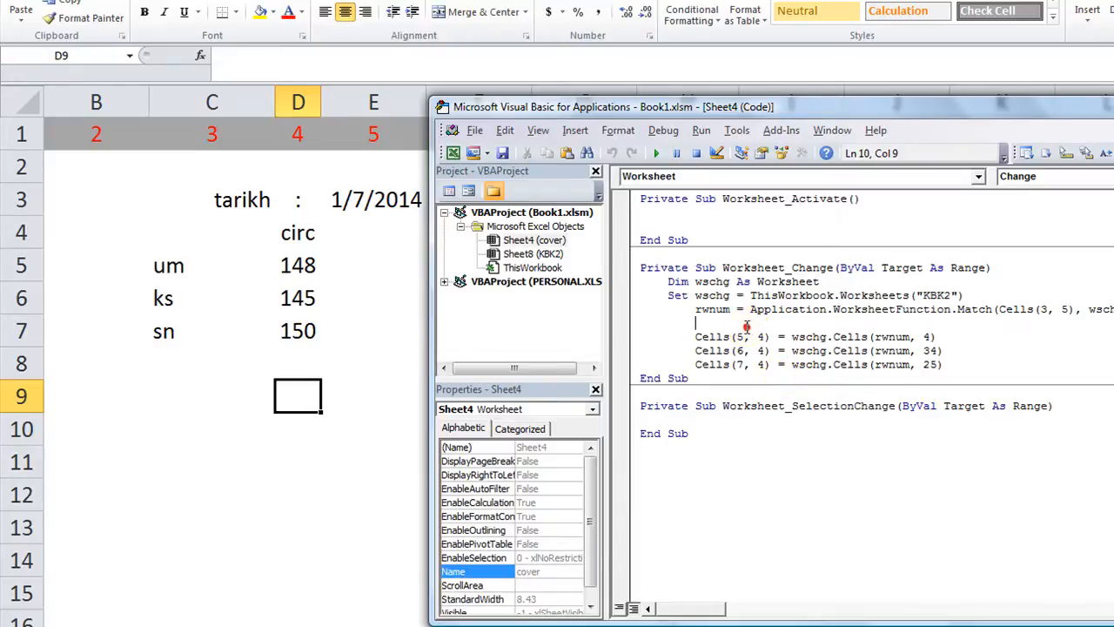
Set a breakpoint on the Set wschg line that fetches the KBK2 worksheet
{"action": "left_click", "coordinate": [372, 331]}
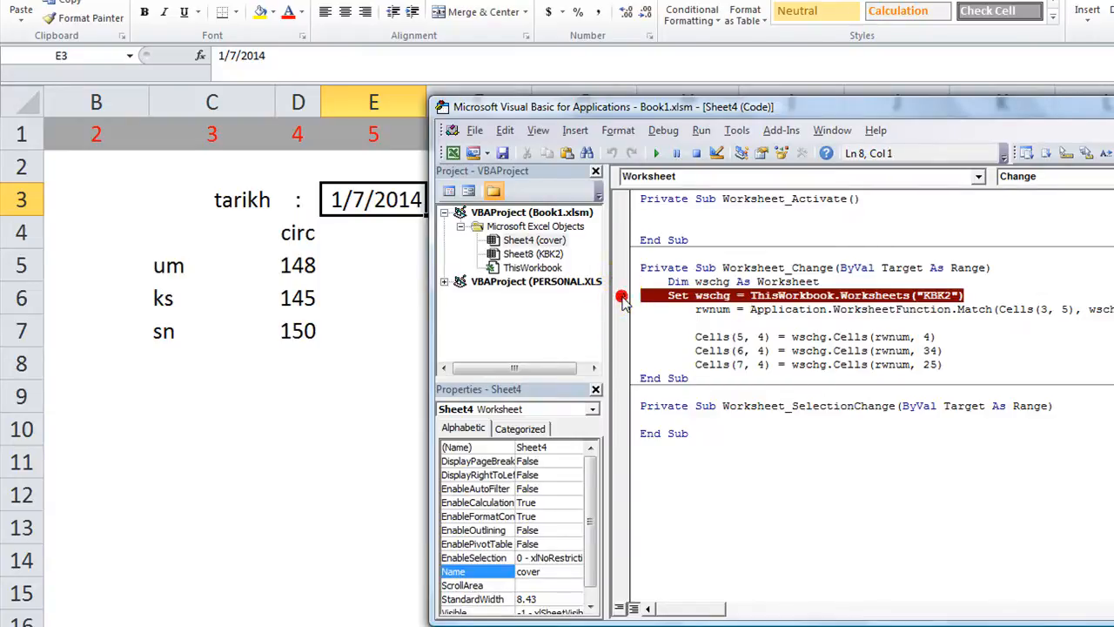
{"action": "mouse_move", "coordinate": [592, 335]}
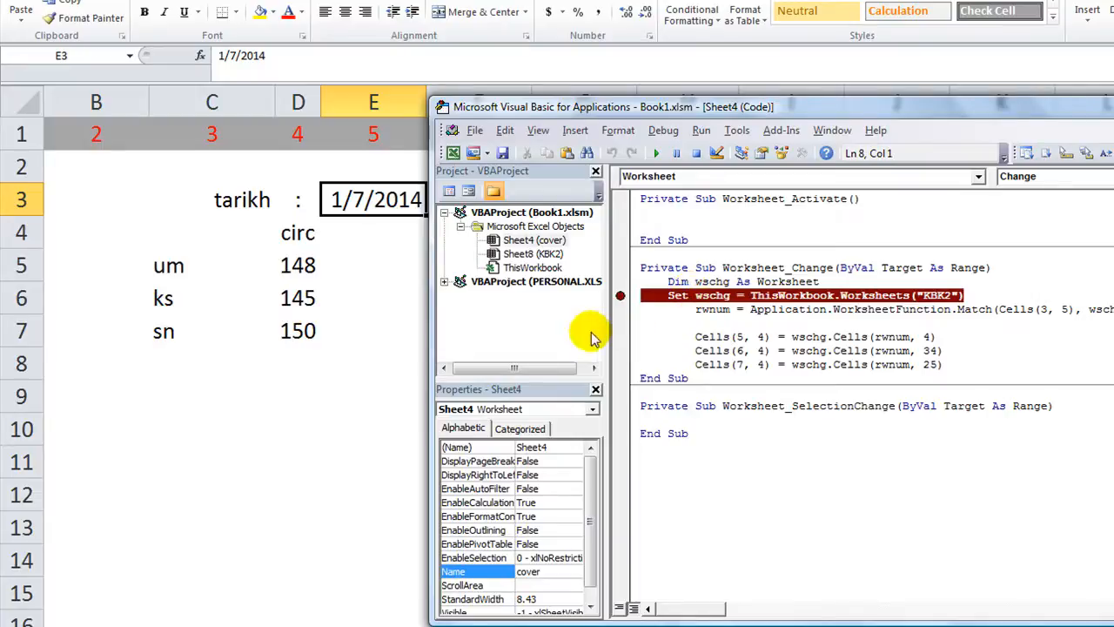
{"action": "mouse_move", "coordinate": [334, 351]}
{"action": "type", "text": "1"}
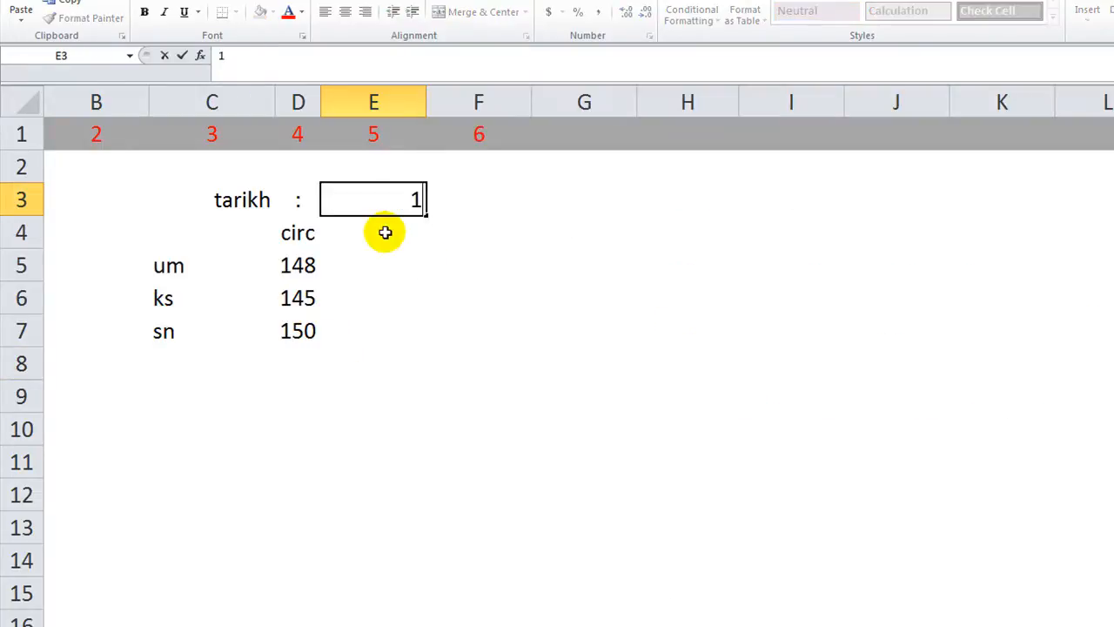
Enter 1/8/2014 in E3 so the change macro pauses at the breakpoint, then return to the editor
{"action": "type", "text": "/8/2014"}
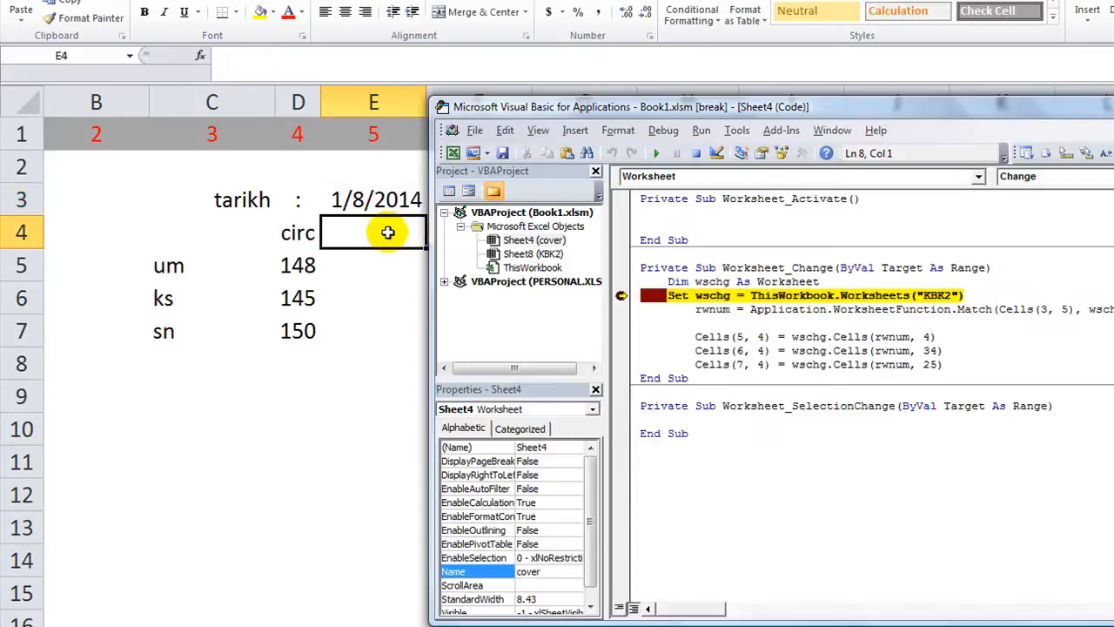
{"action": "mouse_move", "coordinate": [452, 240]}
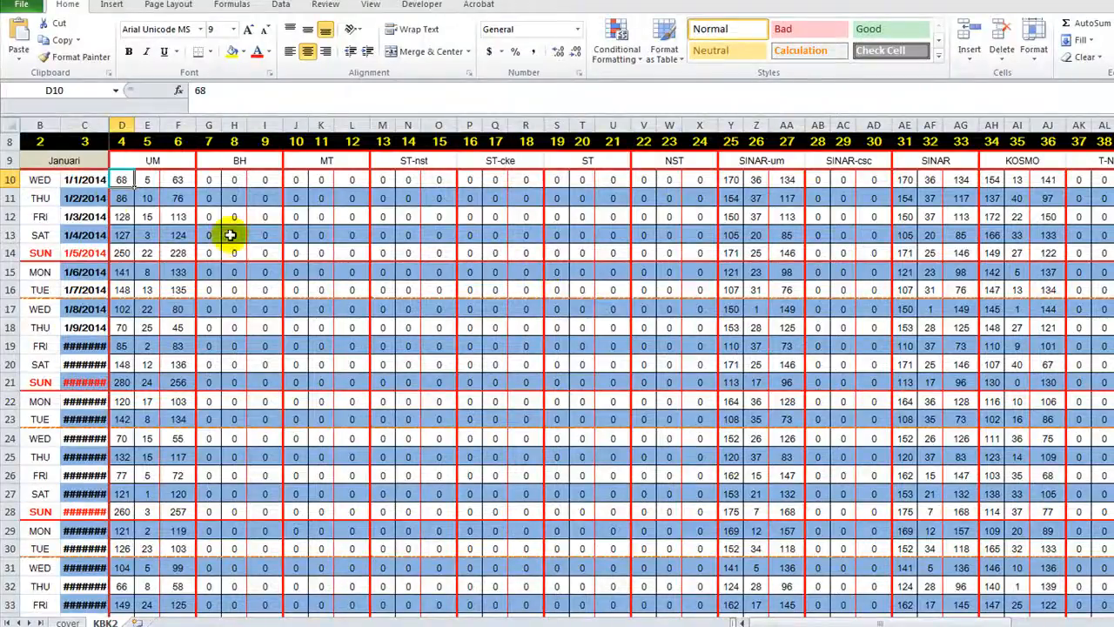
{"action": "mouse_move", "coordinate": [91, 119]}
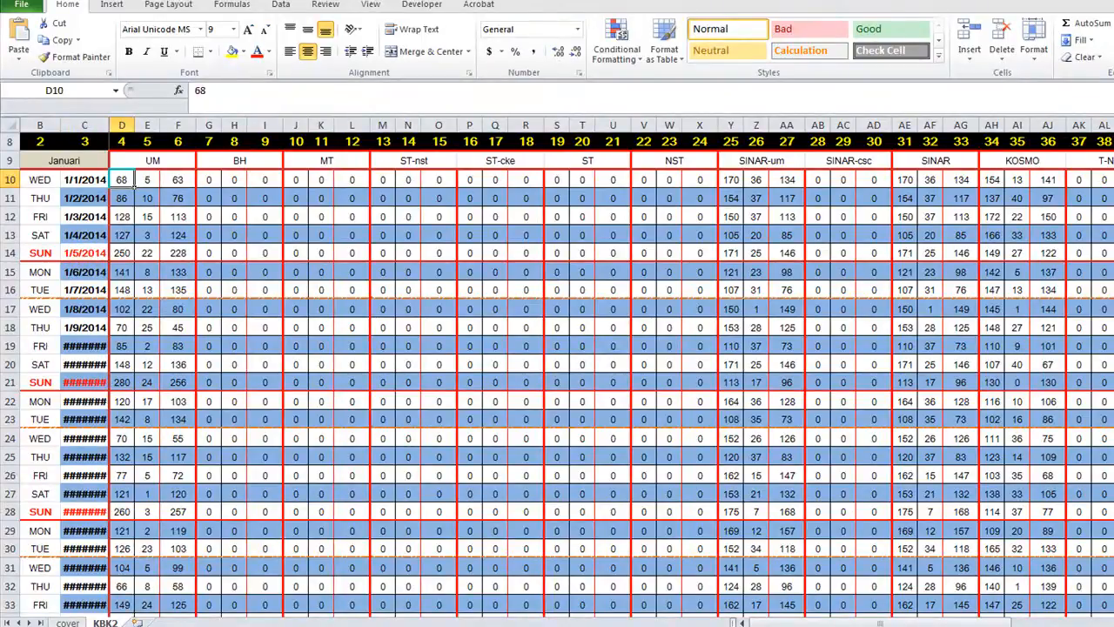
{"action": "key", "text": "alt+F11"}
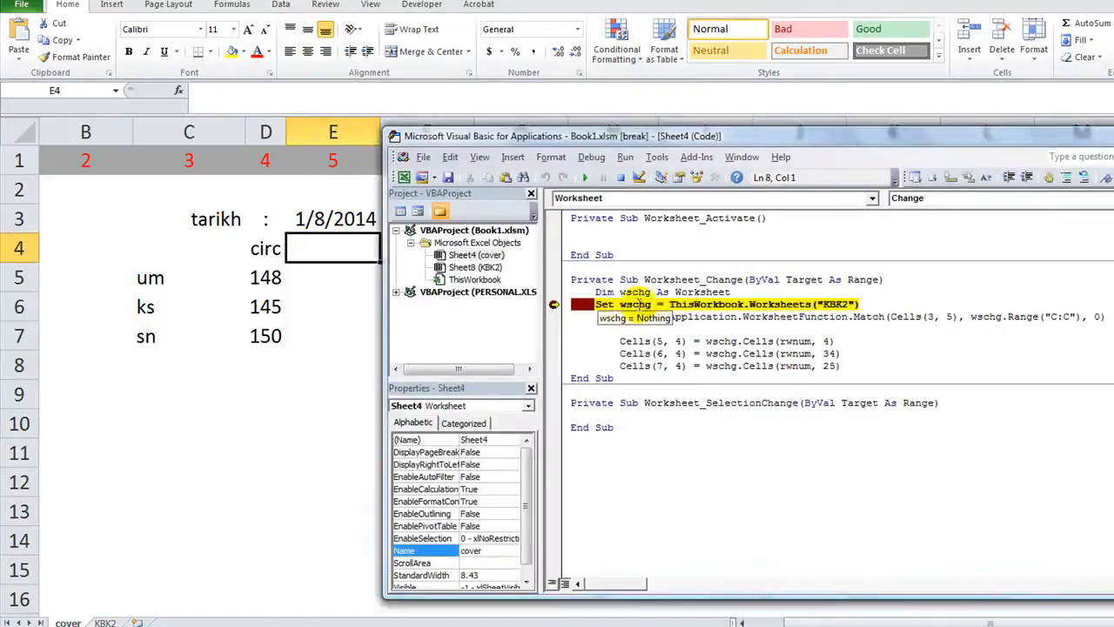
Step through Worksheet_Change with F8 until writing um as 102 re-triggers the macro from its start
{"action": "key", "text": "F8"}
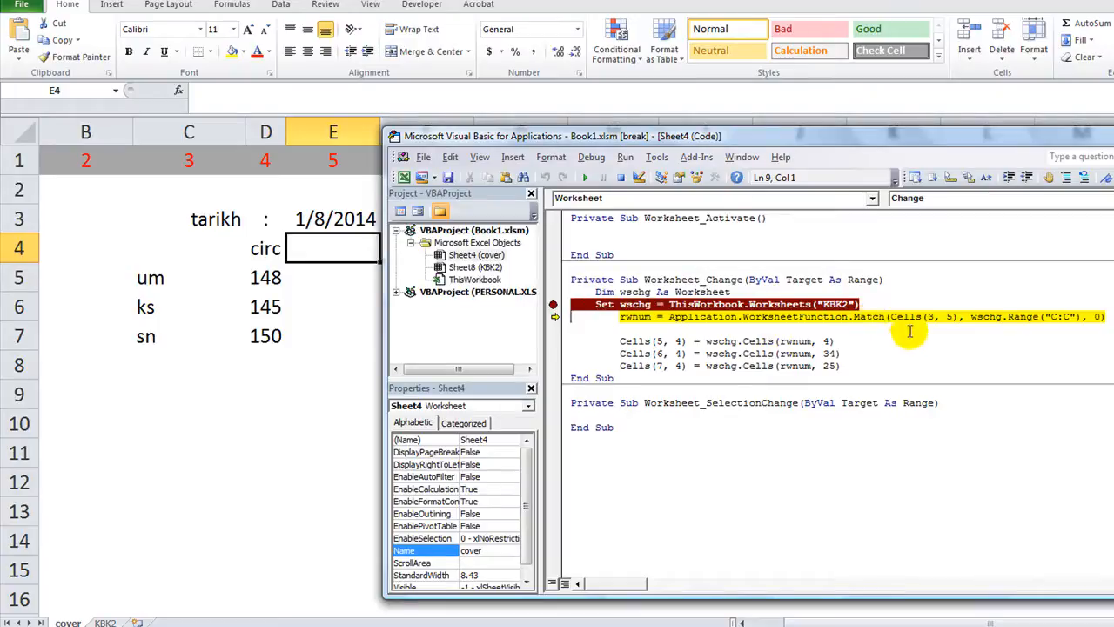
{"action": "mouse_move", "coordinate": [909, 317]}
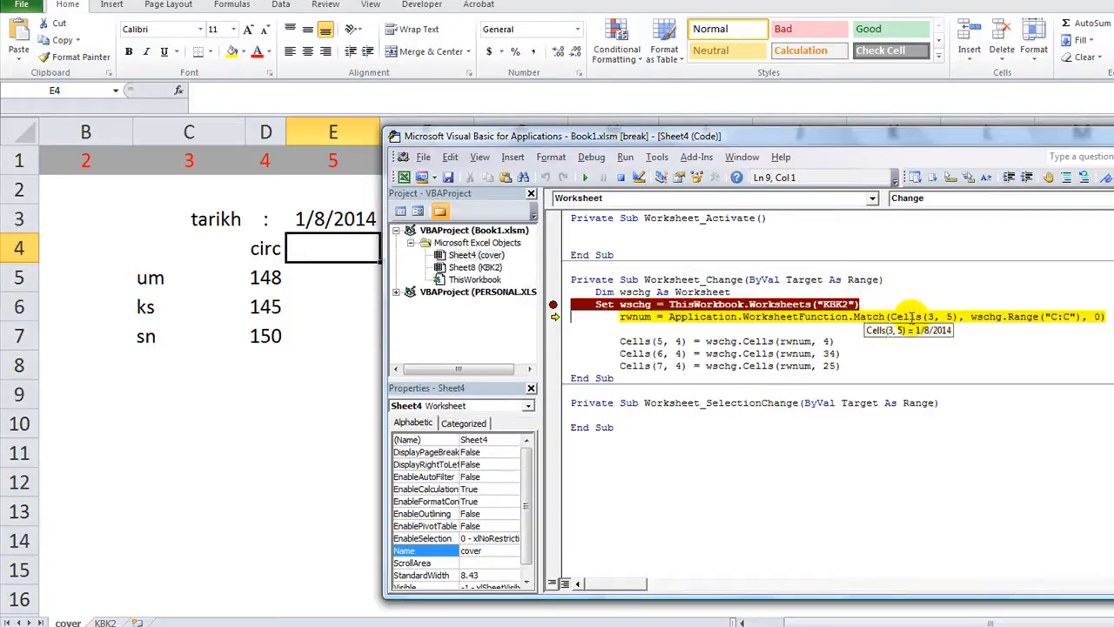
{"action": "mouse_move", "coordinate": [985, 335]}
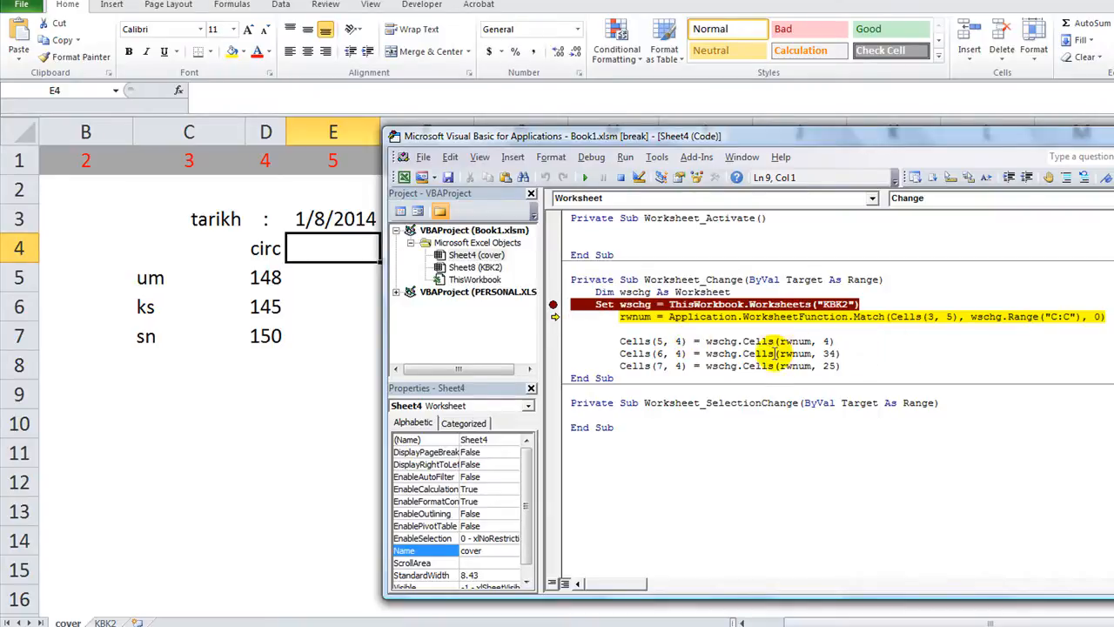
{"action": "key", "text": "F8"}
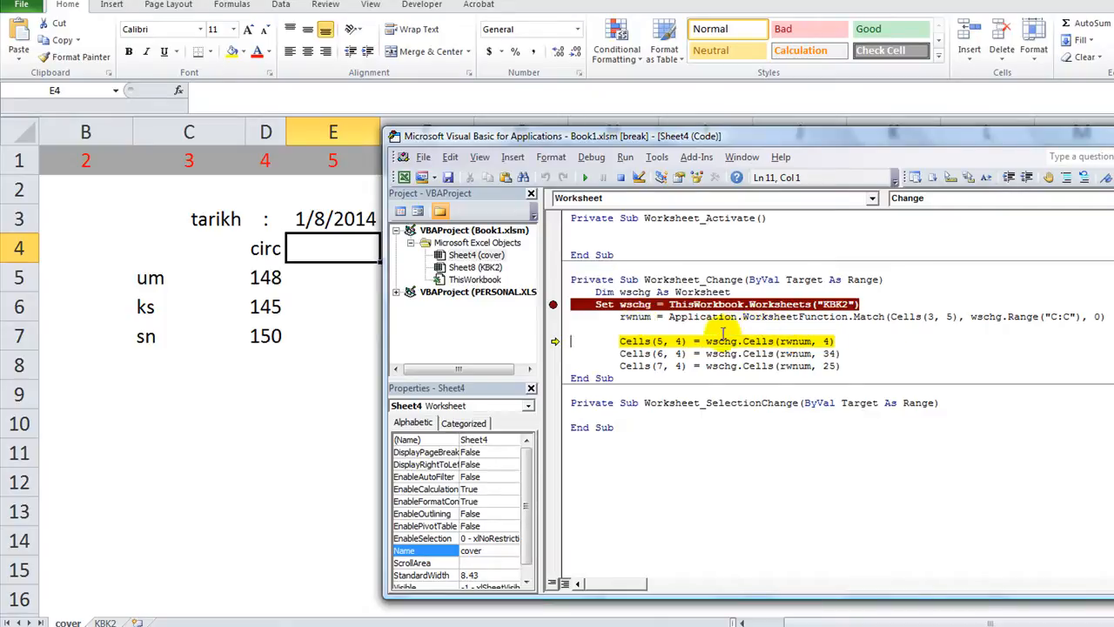
{"action": "double_click", "coordinate": [717, 339]}
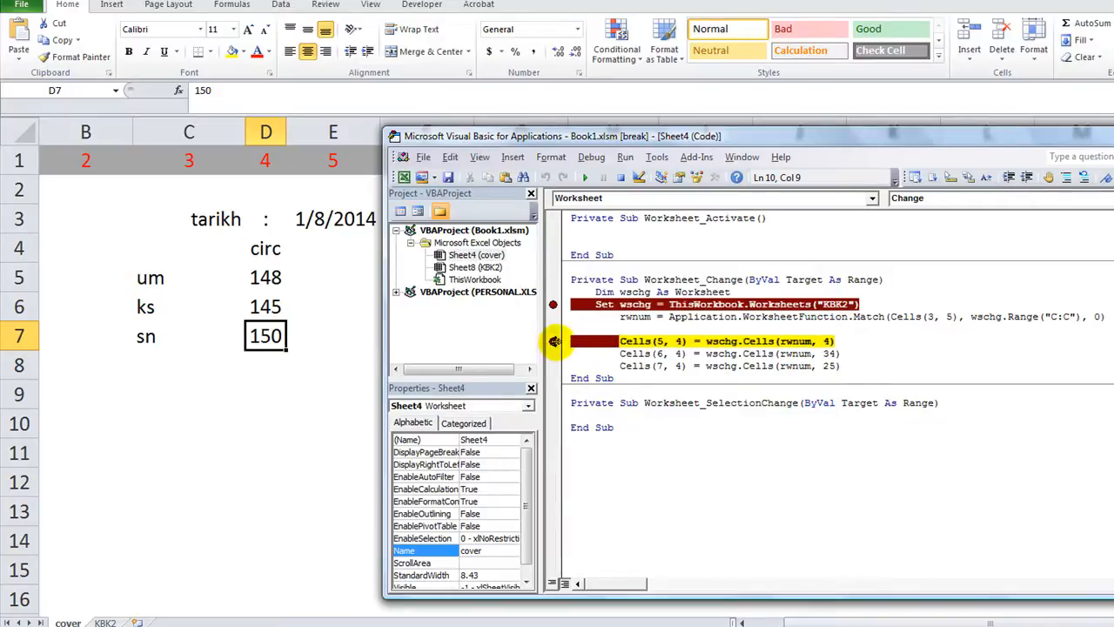
{"action": "key", "text": "F8"}
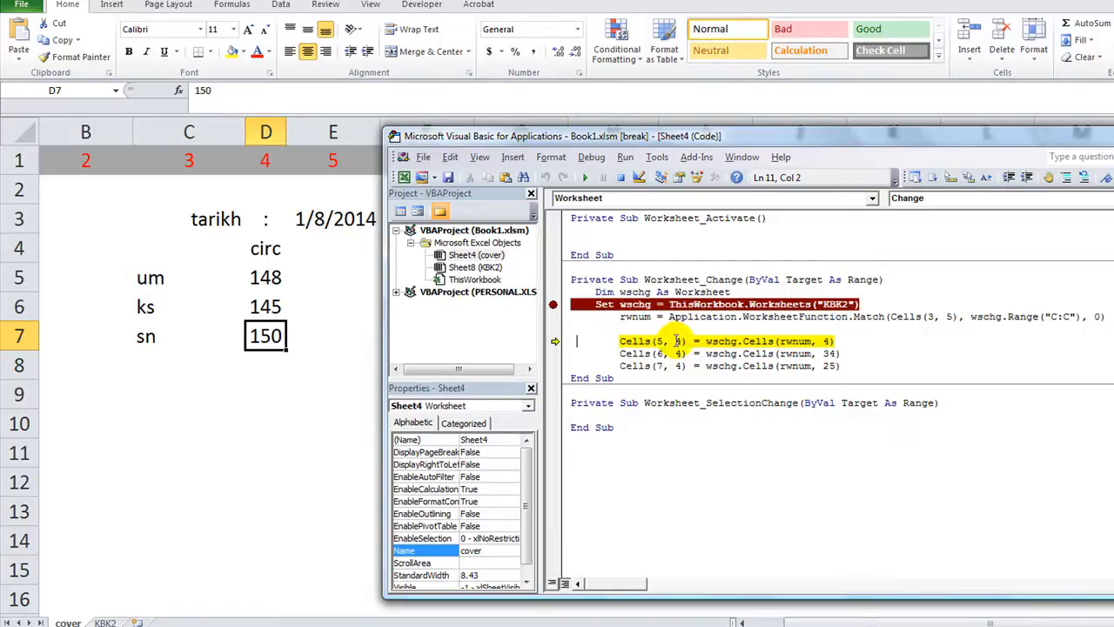
{"action": "mouse_move", "coordinate": [362, 317]}
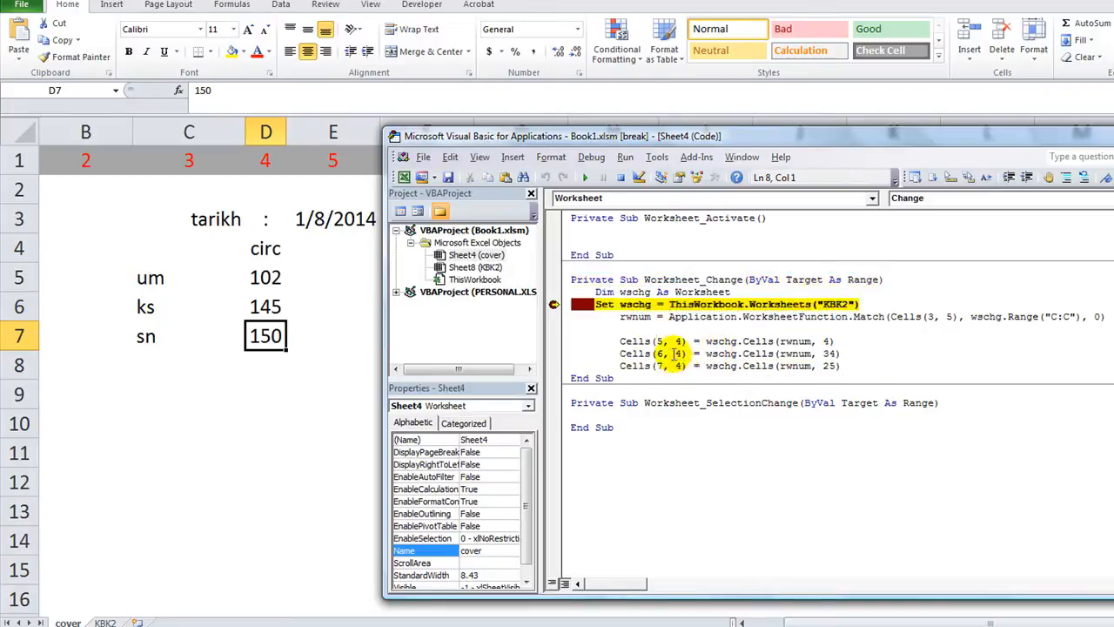
{"action": "key", "text": "F8"}
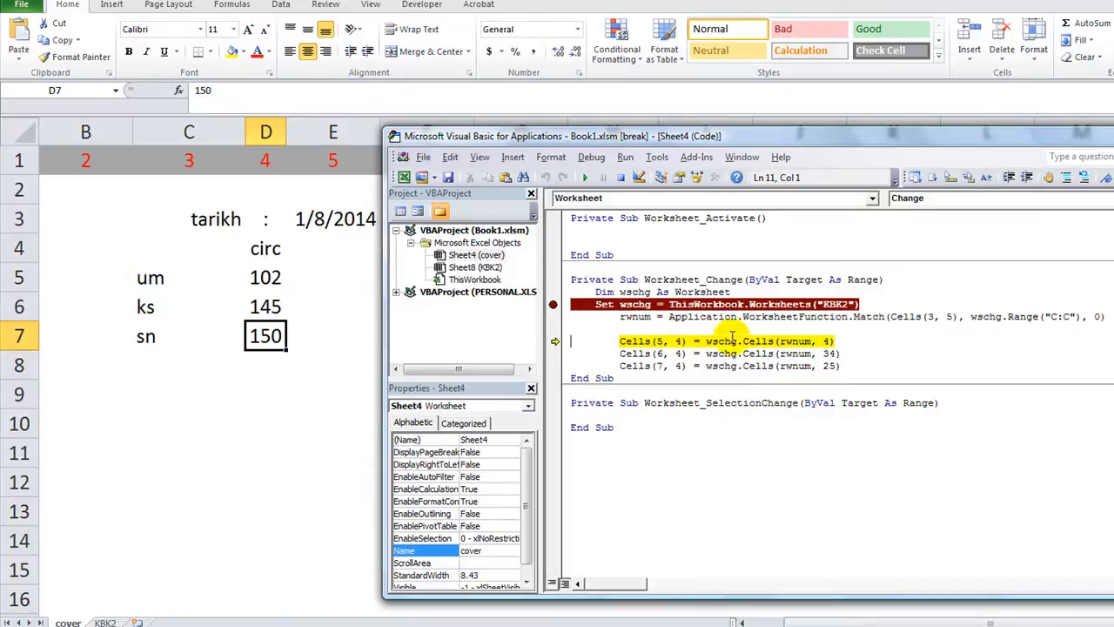
{"action": "mouse_move", "coordinate": [728, 353]}
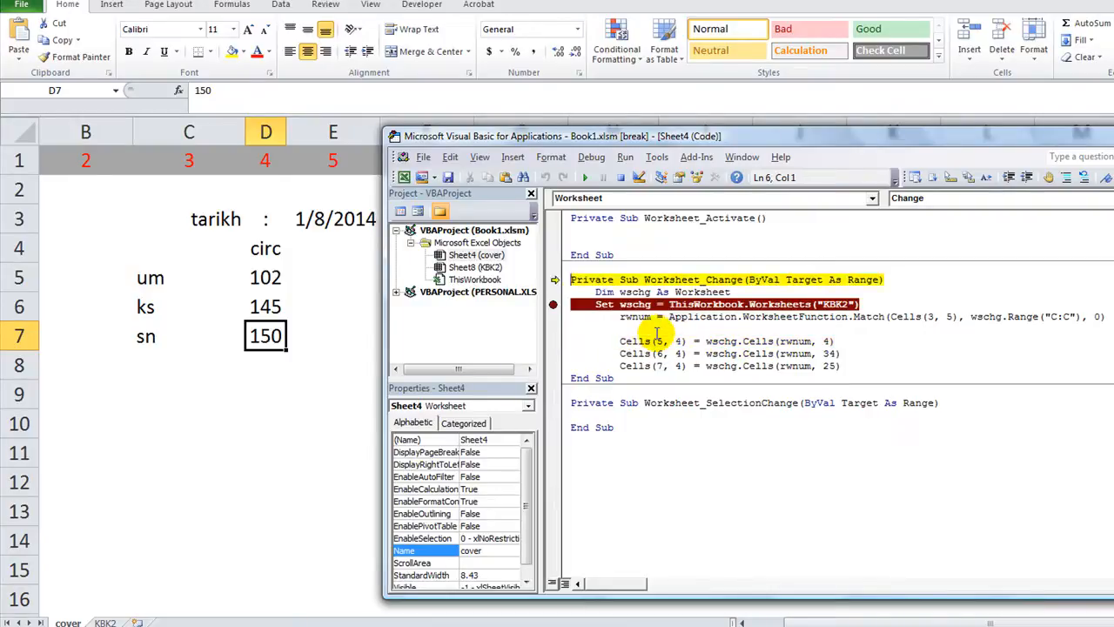
{"action": "key", "text": "F8"}
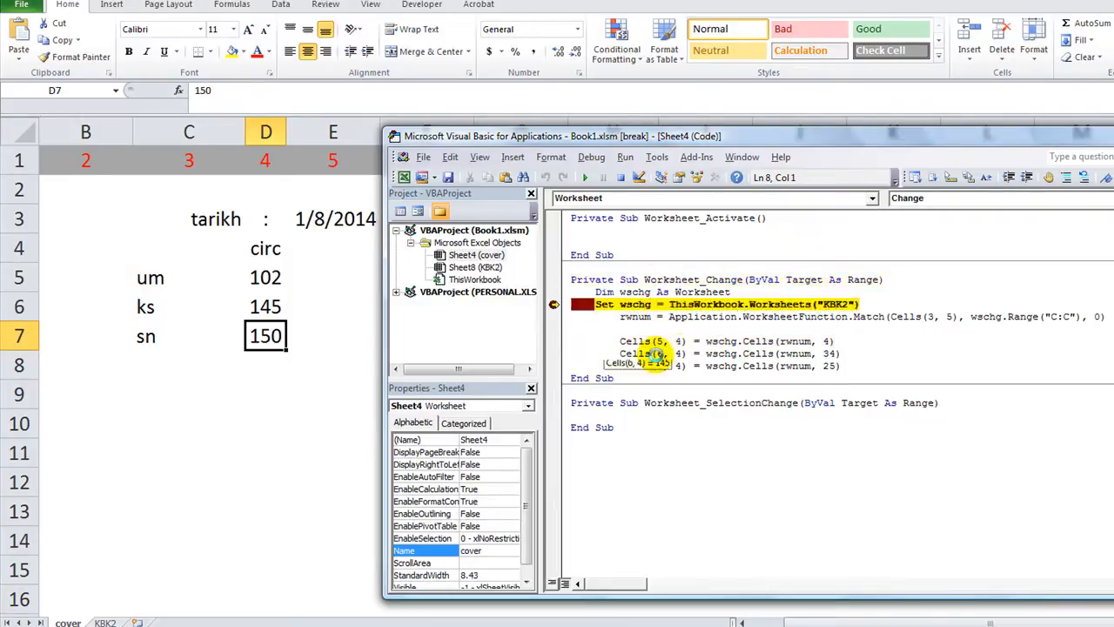
{"action": "key", "text": "F8"}
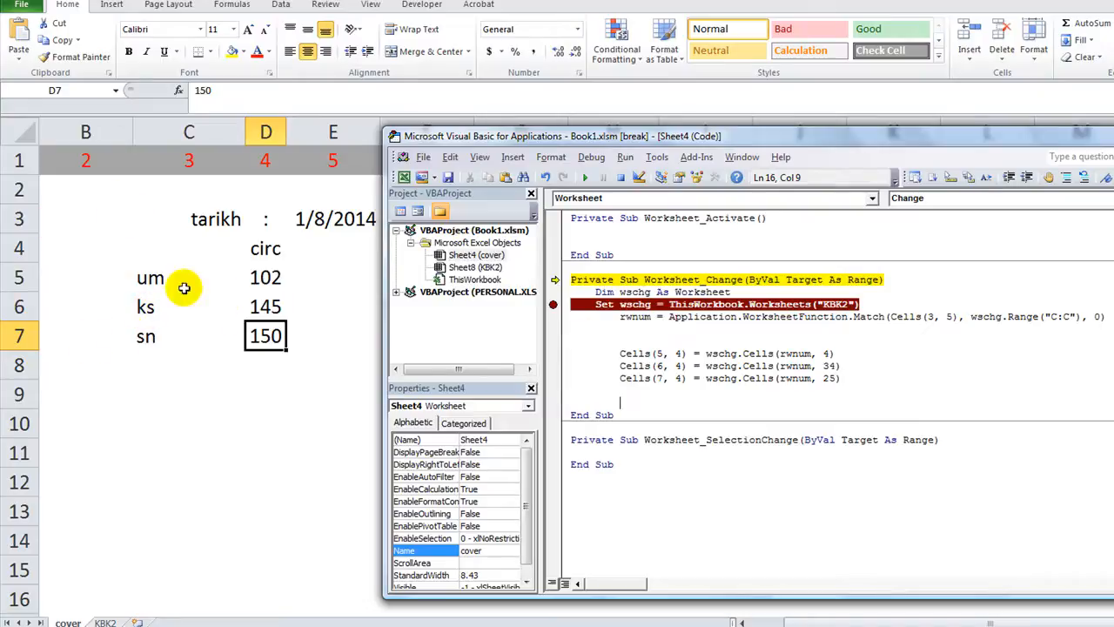
{"action": "mouse_move", "coordinate": [195, 327]}
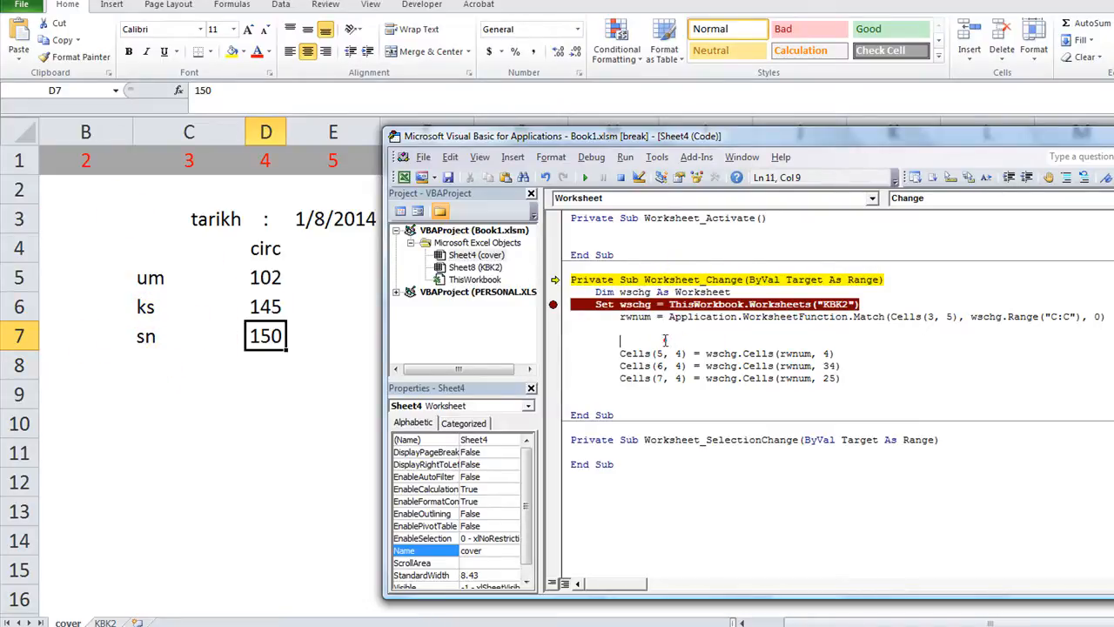
Add Application.EnableEvents = False before the Cells lines and Application.EnableEvents = True after them
{"action": "type", "text": "application"}
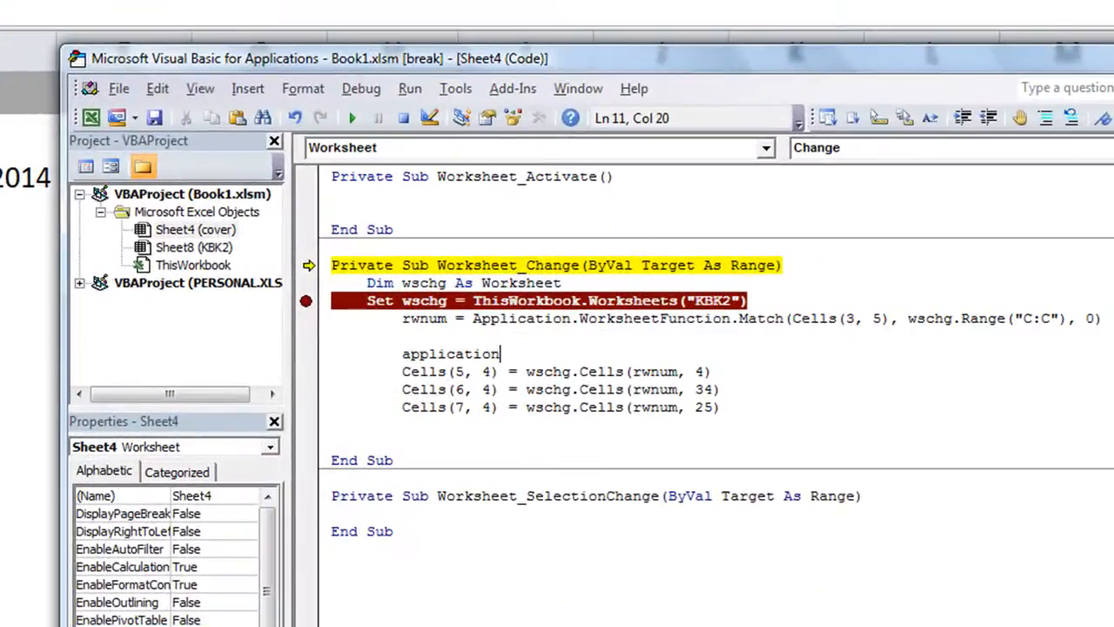
{"action": "type", "text": ".enable"}
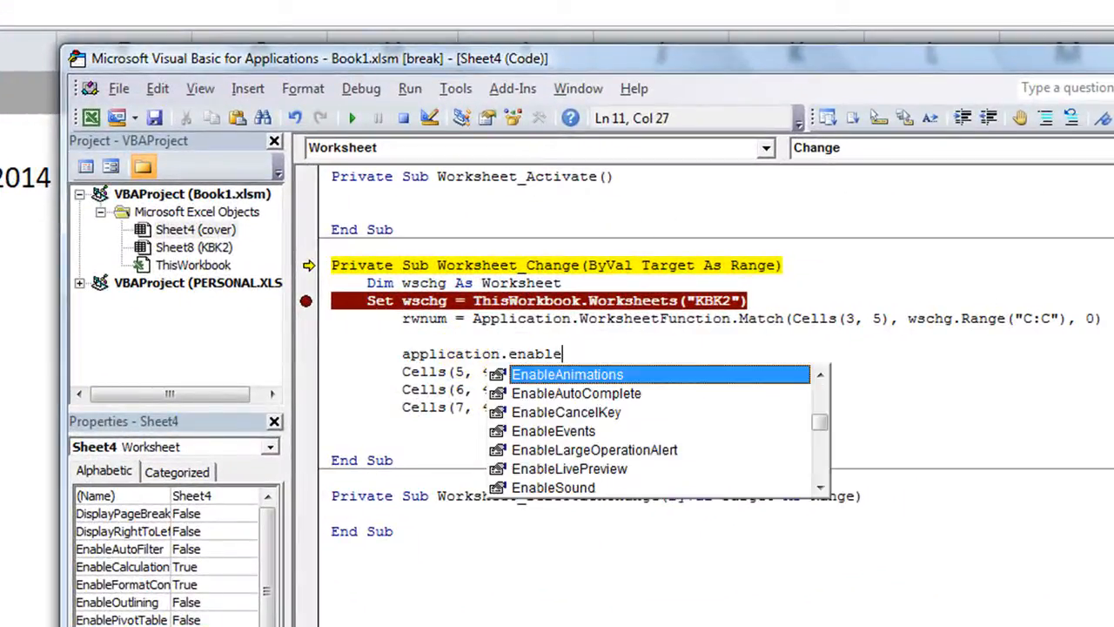
{"action": "type", "text": "e"}
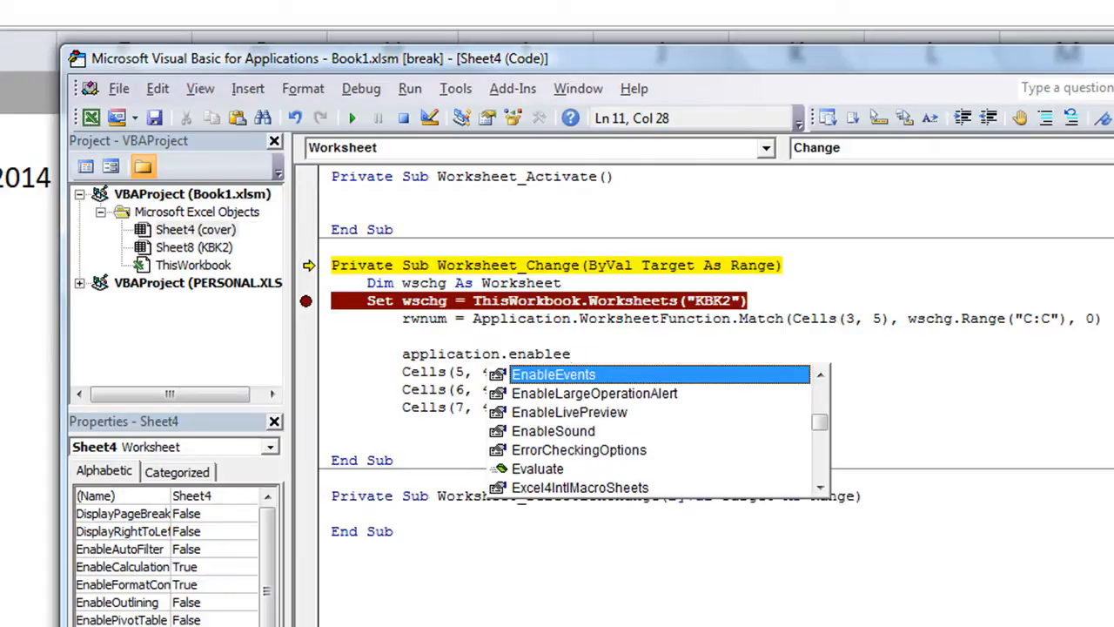
{"action": "type", "text": "e"}
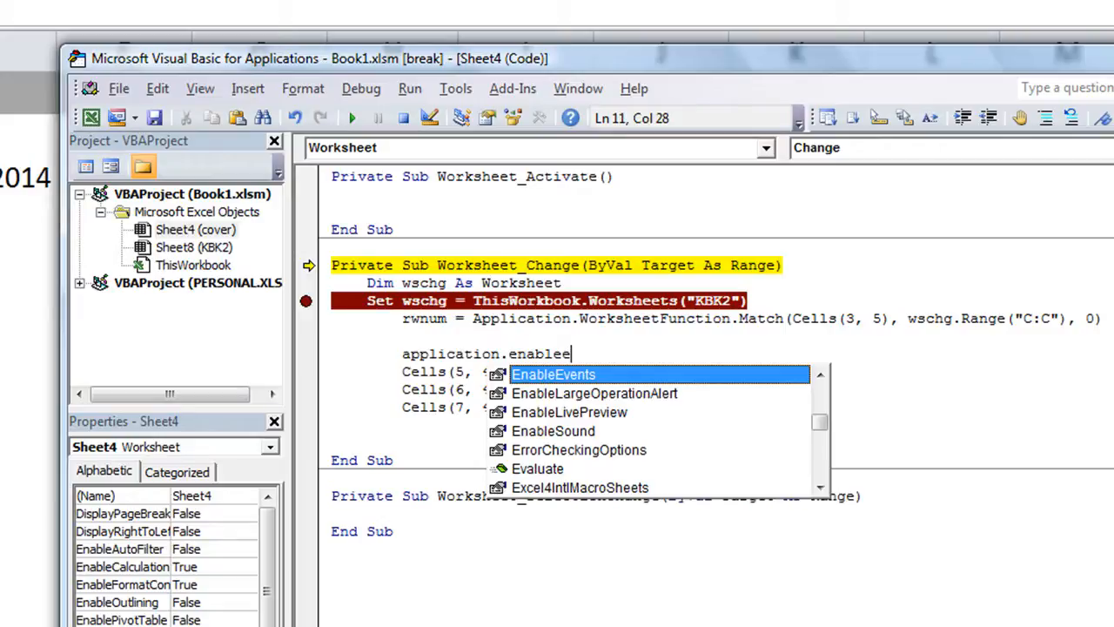
{"action": "type", "text": "EnableEvents="}
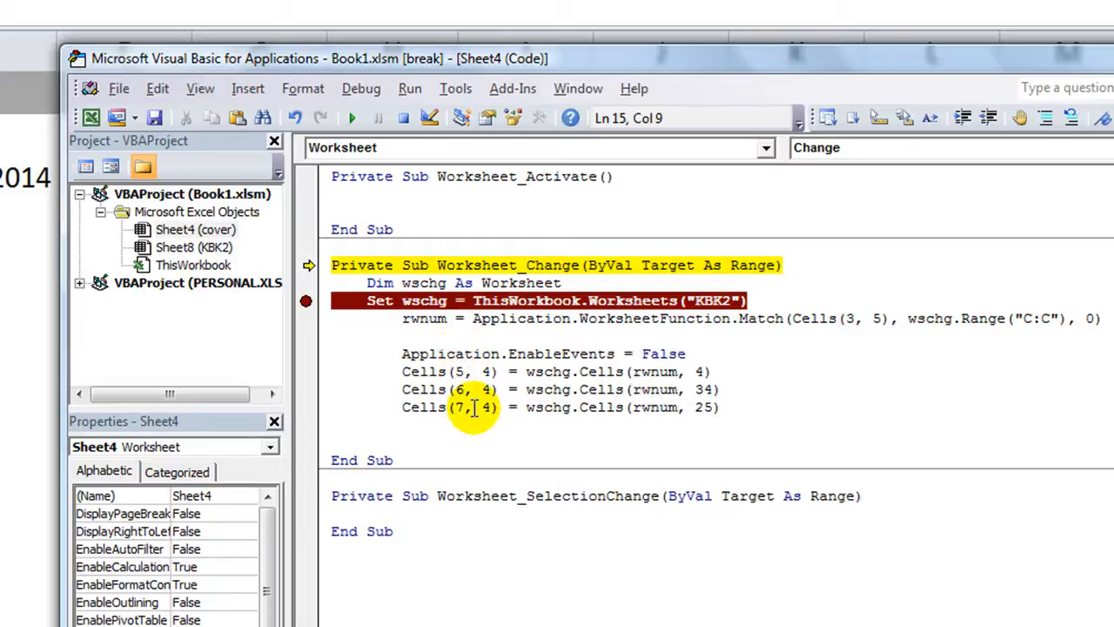
{"action": "type", "text": "application.e"}
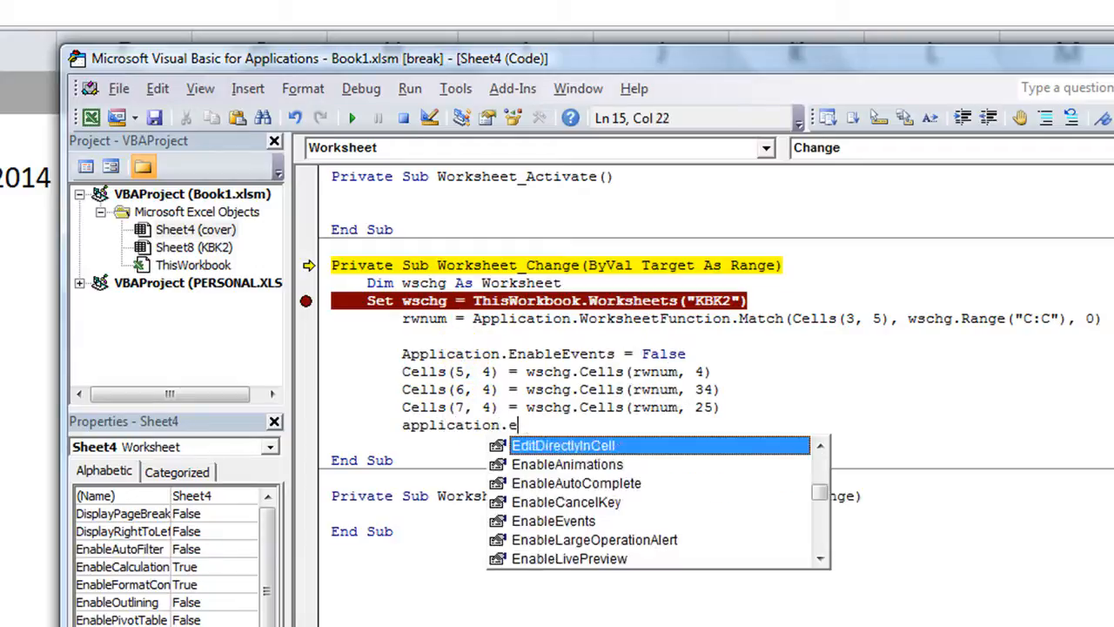
{"action": "type", "text": "nableEvents="}
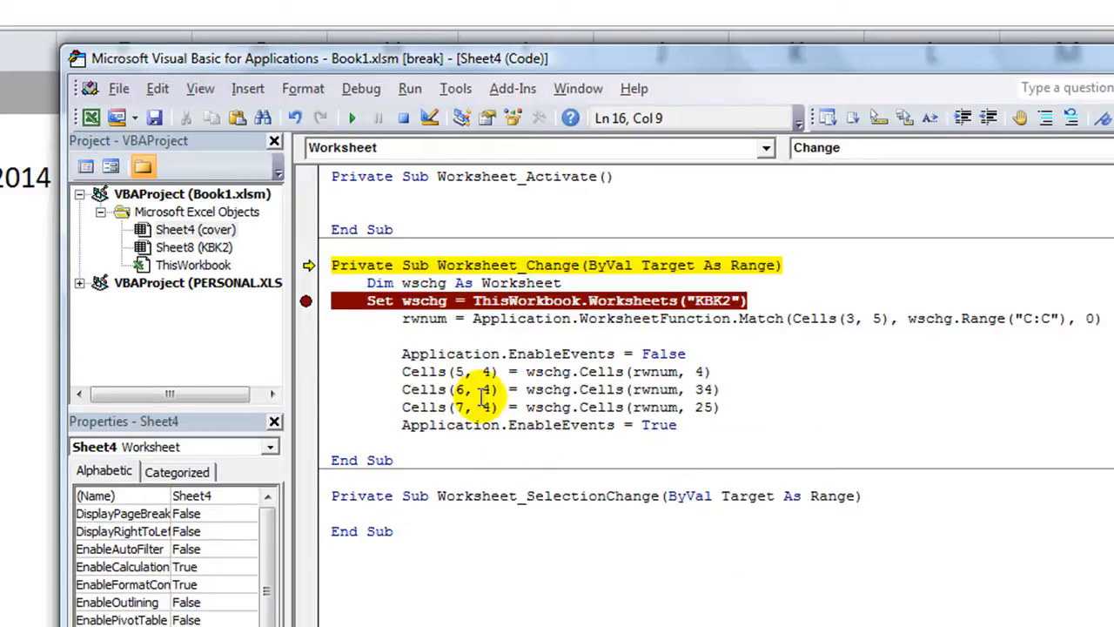
{"action": "double_click", "coordinate": [560, 354]}
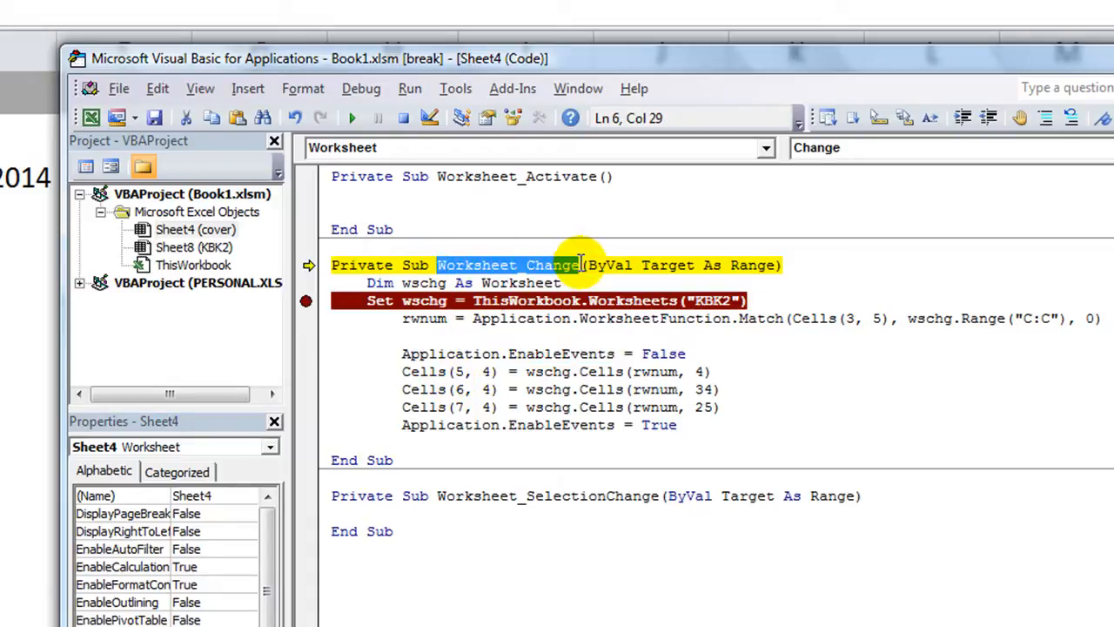
{"action": "mouse_move", "coordinate": [633, 503]}
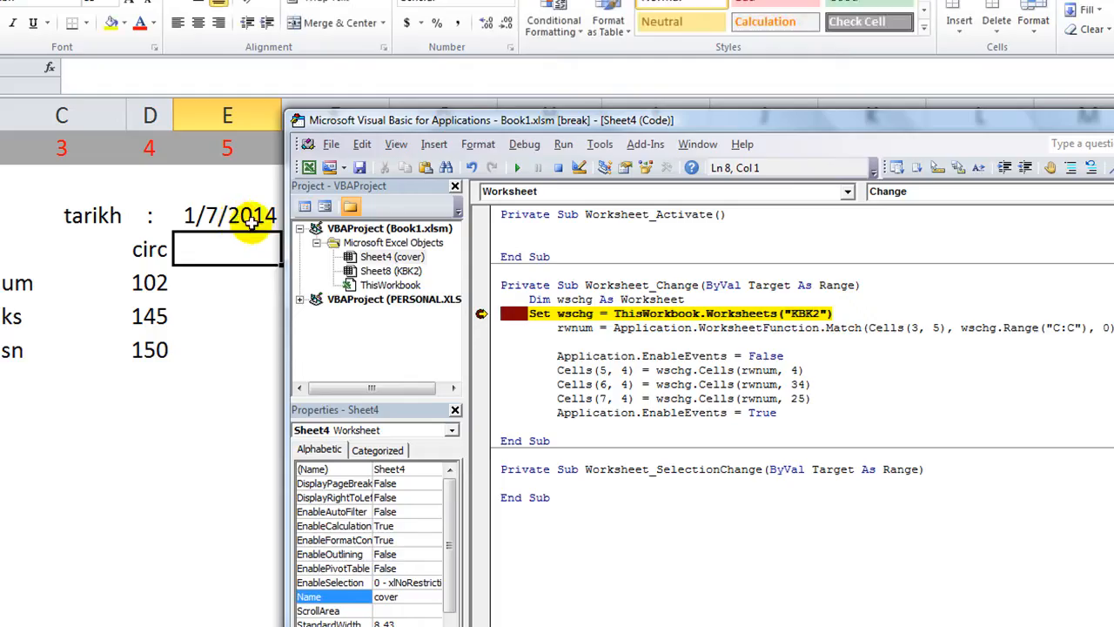
Step the revised macro through so um, ks and sn fill with 148, 147 and 107 without looping
{"action": "key", "text": "F8"}
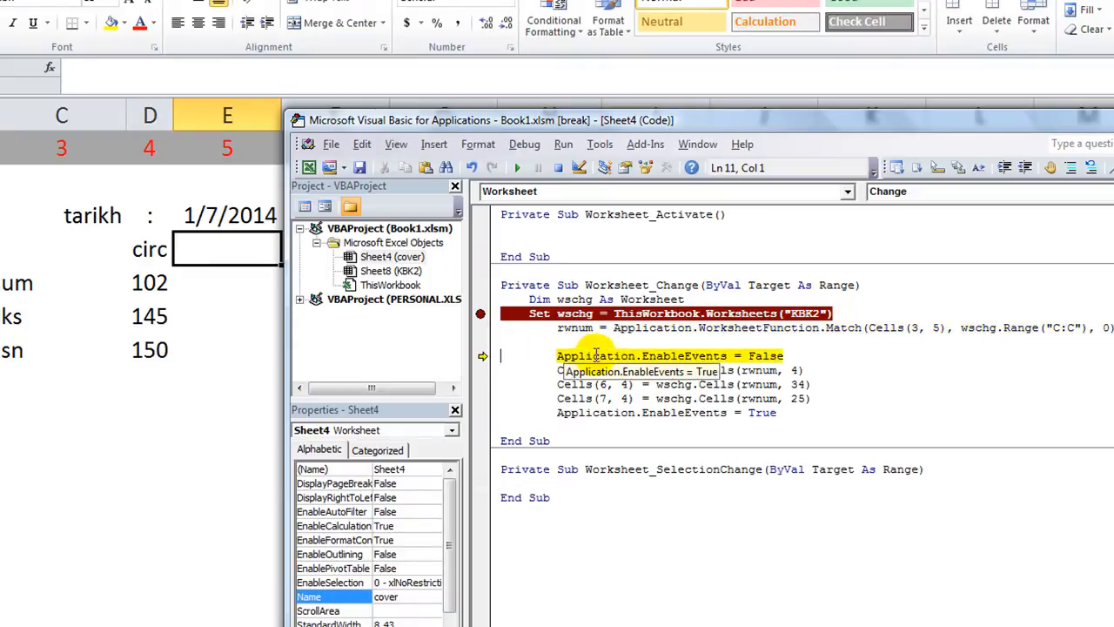
{"action": "key", "text": "F8"}
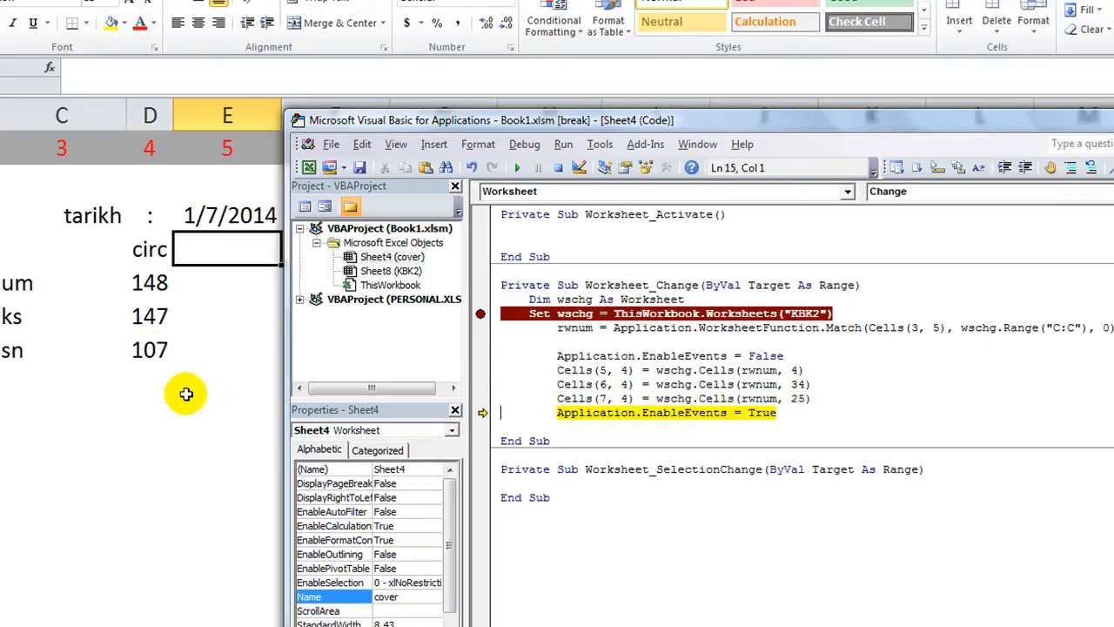
{"action": "mouse_move", "coordinate": [656, 417]}
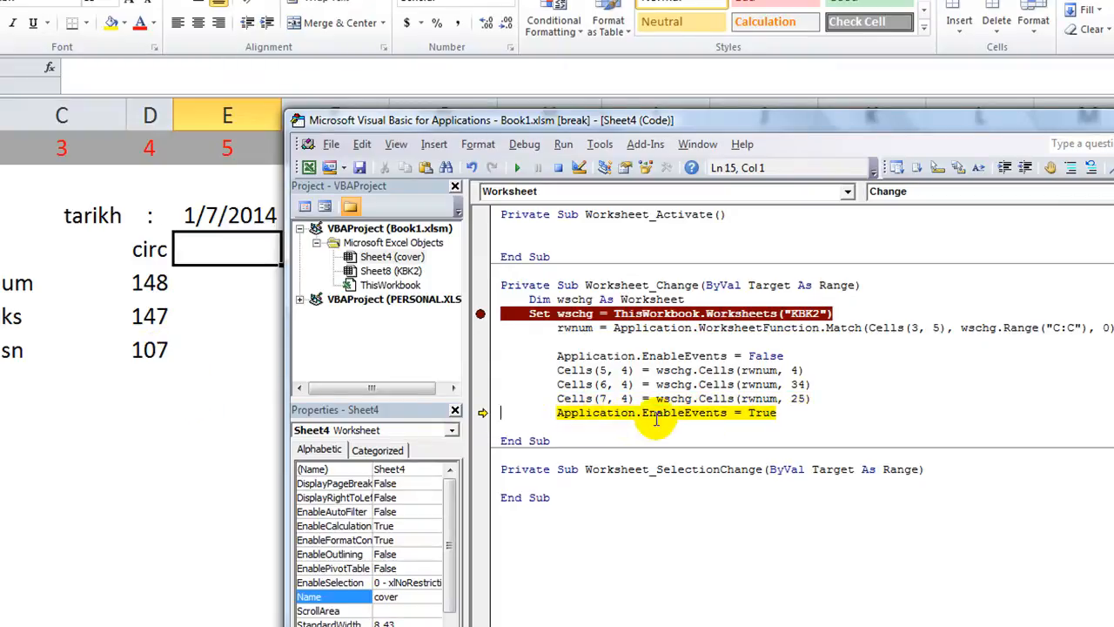
{"action": "double_click", "coordinate": [759, 411]}
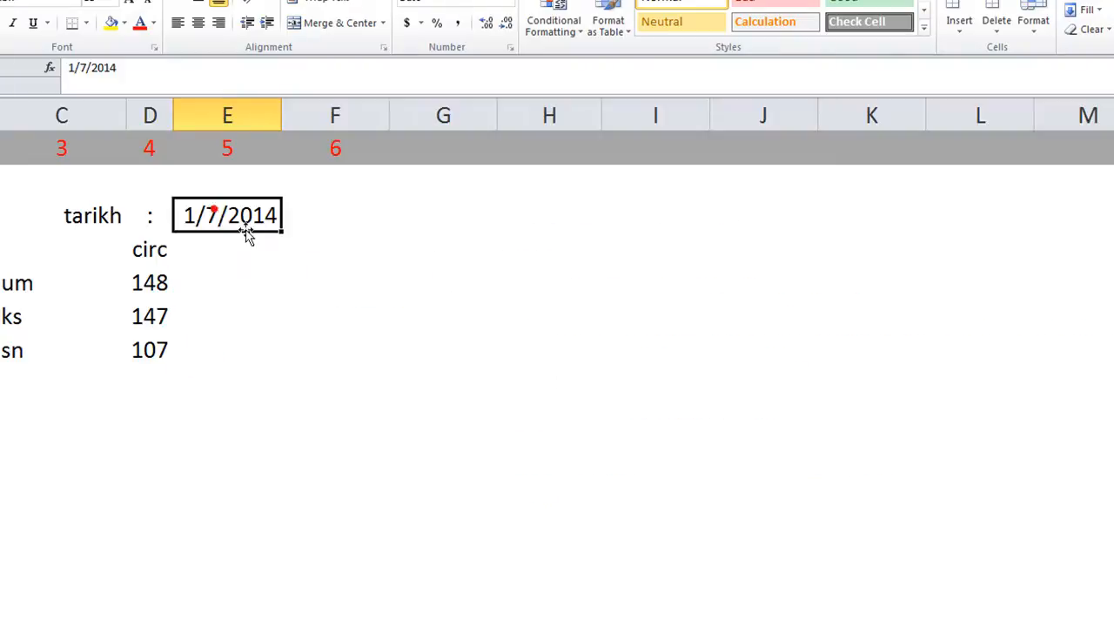
Enter 1/15/2014 as the cover date and inspect um, ks and sn showing 70, 111 and 152
{"action": "key", "text": "Alt+F11"}
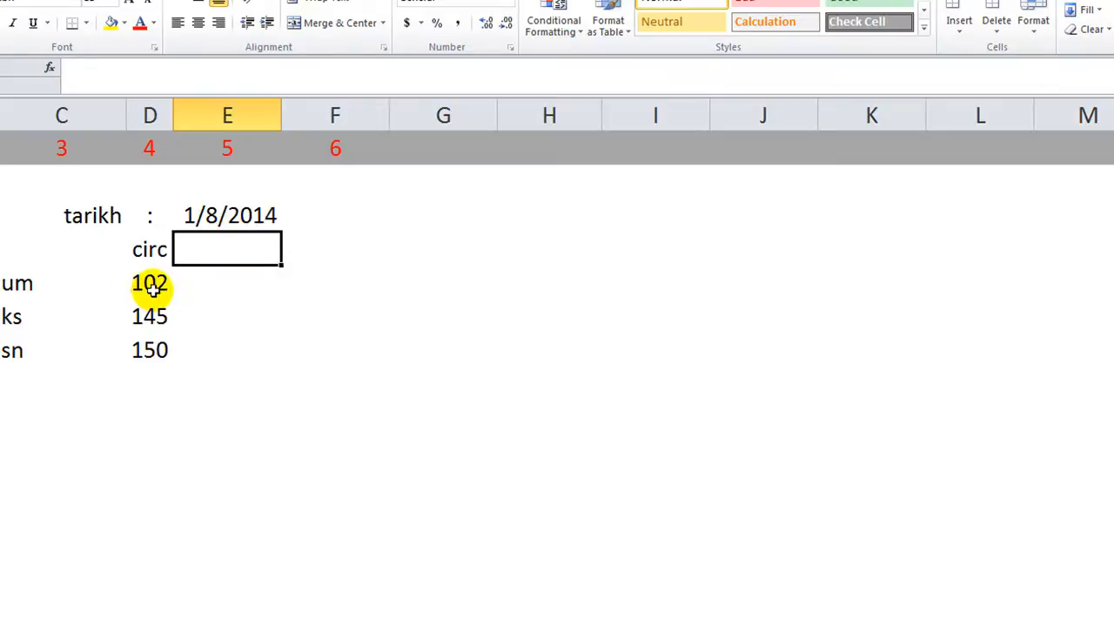
{"action": "double_click", "coordinate": [150, 282]}
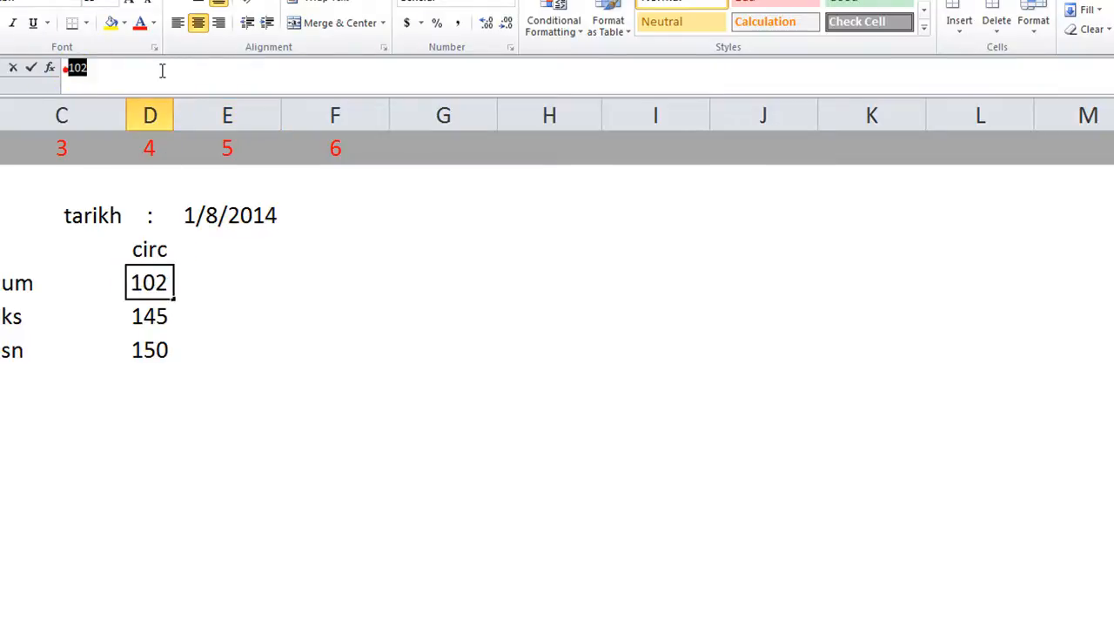
{"action": "left_click", "coordinate": [316, 222]}
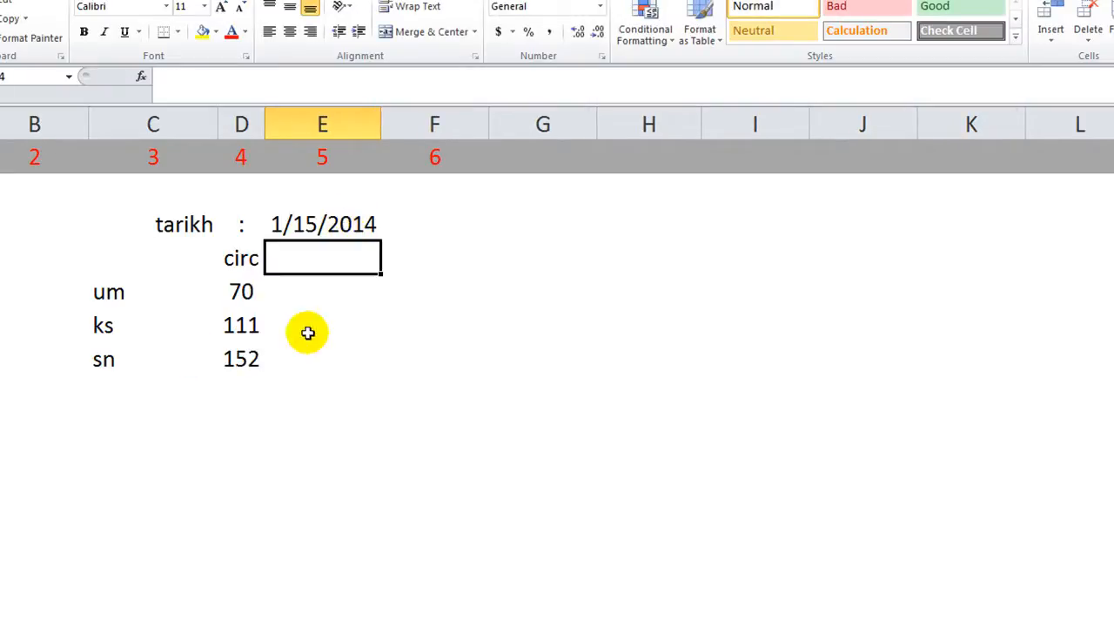
{"action": "left_click", "coordinate": [240, 325]}
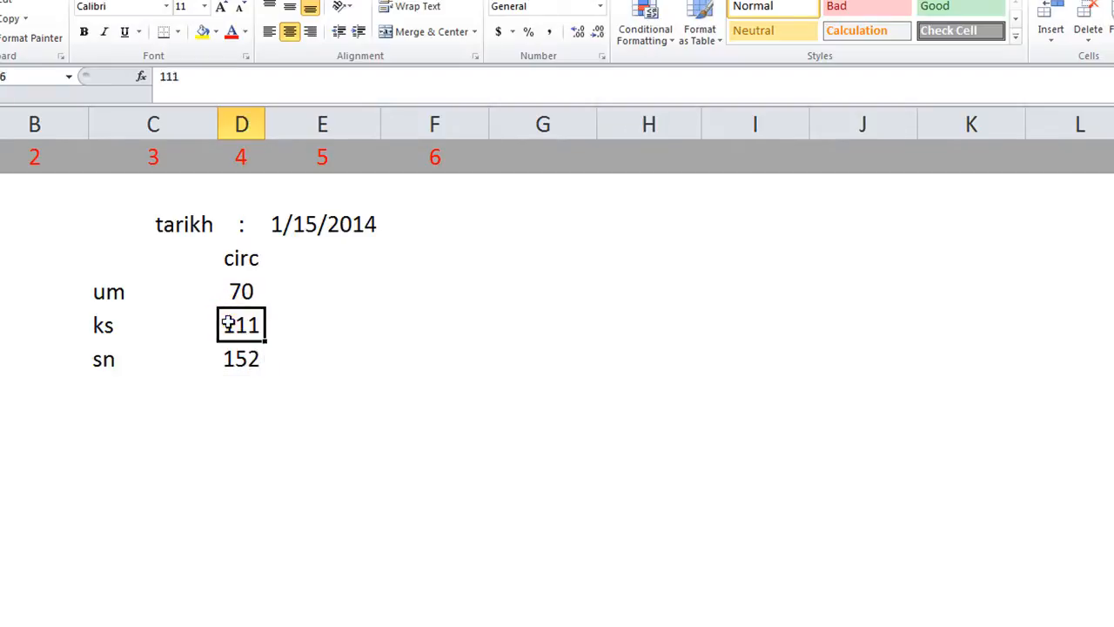
{"action": "left_click", "coordinate": [240, 258]}
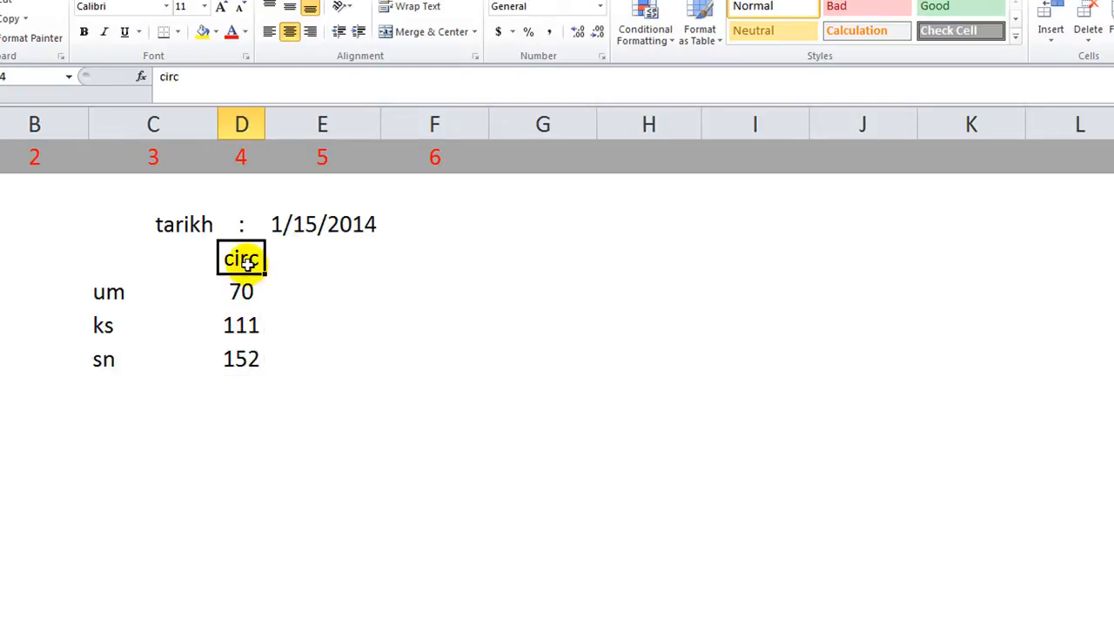
{"action": "left_click", "coordinate": [322, 293]}
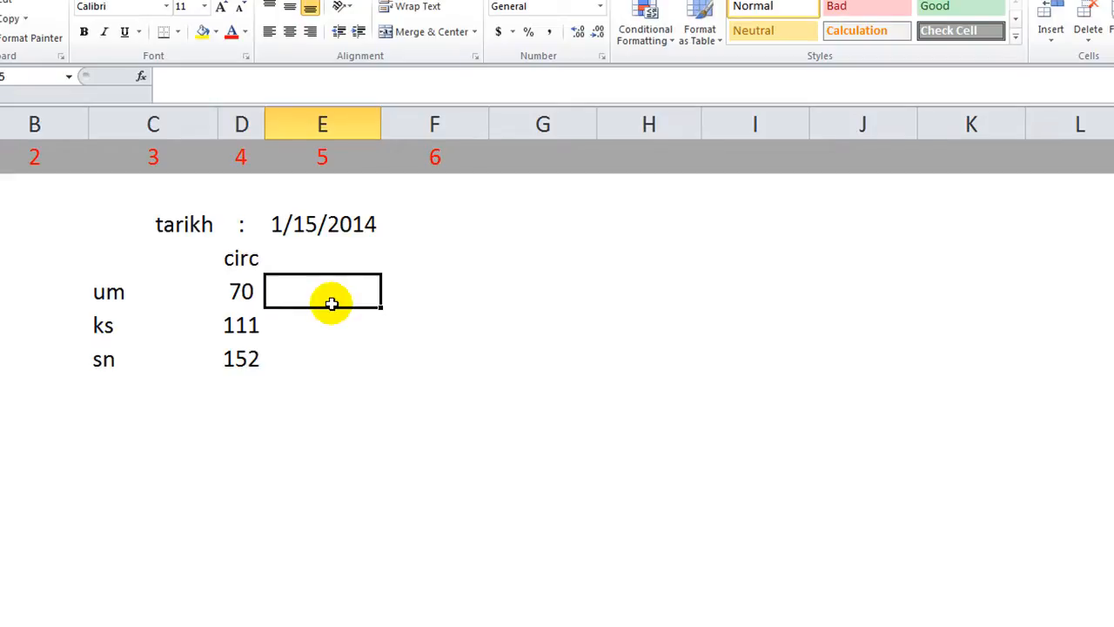